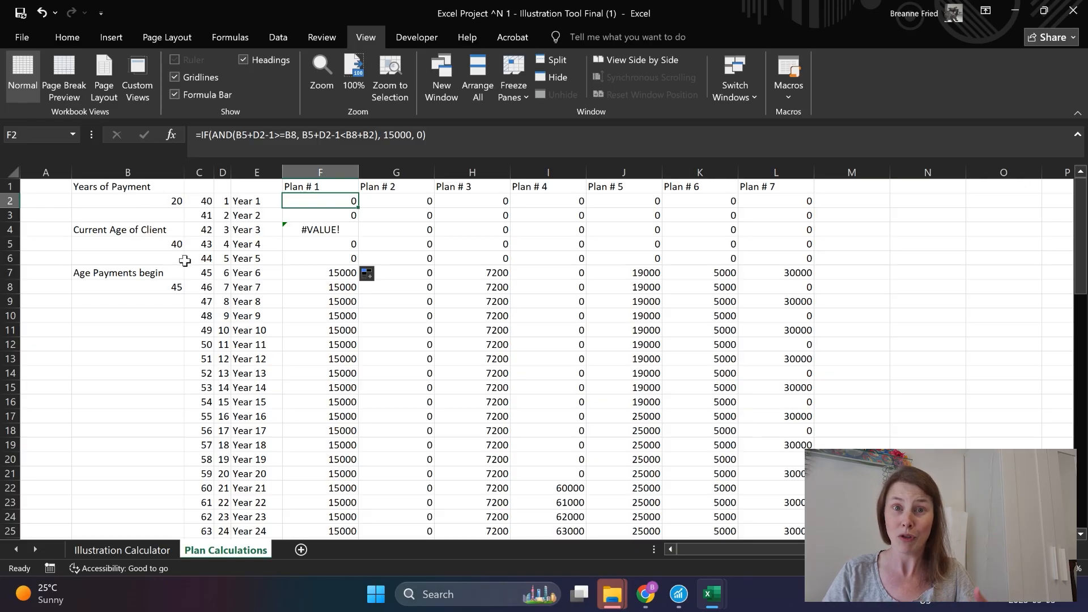
{"action": "mouse_move", "coordinate": [178, 229]}
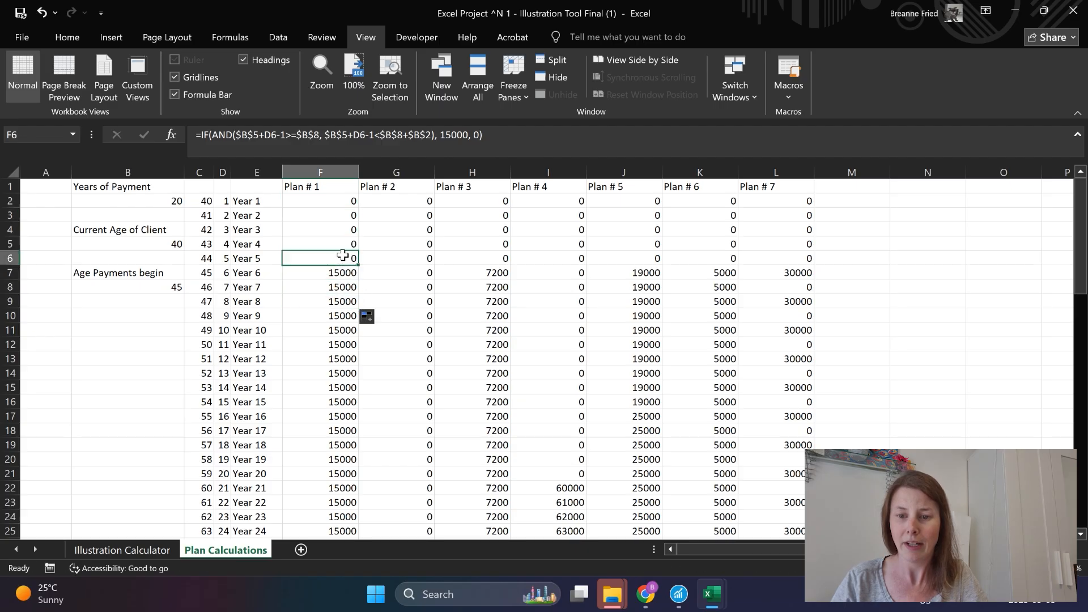
{"action": "double_click", "coordinate": [320, 258]}
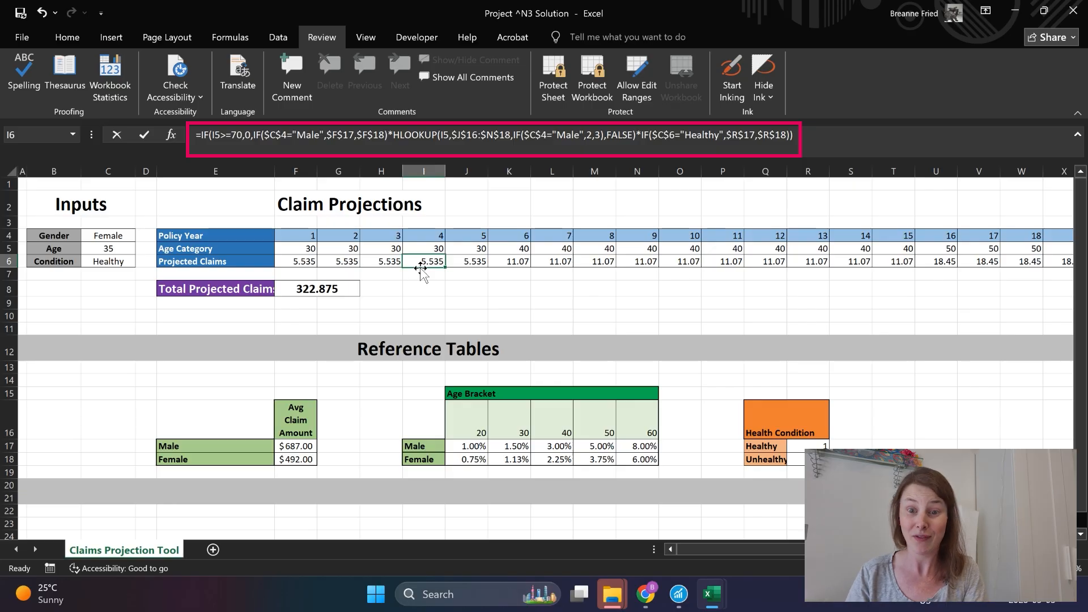
Trace dependents and precedents of the year 4 claims formula and select its referenced cells.
{"action": "left_click", "coordinate": [230, 37]}
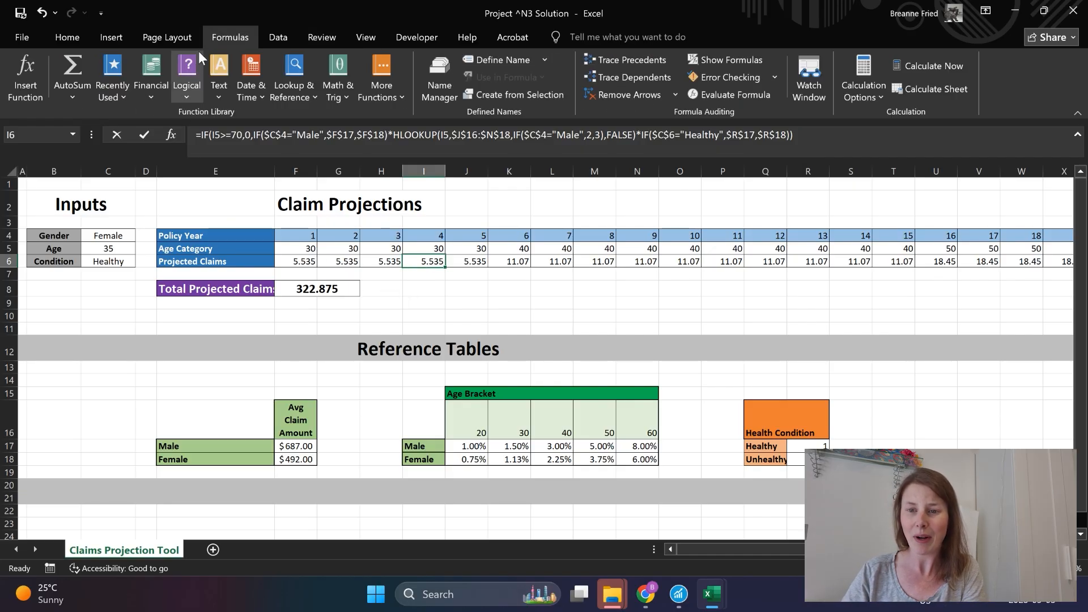
{"action": "mouse_move", "coordinate": [232, 46]}
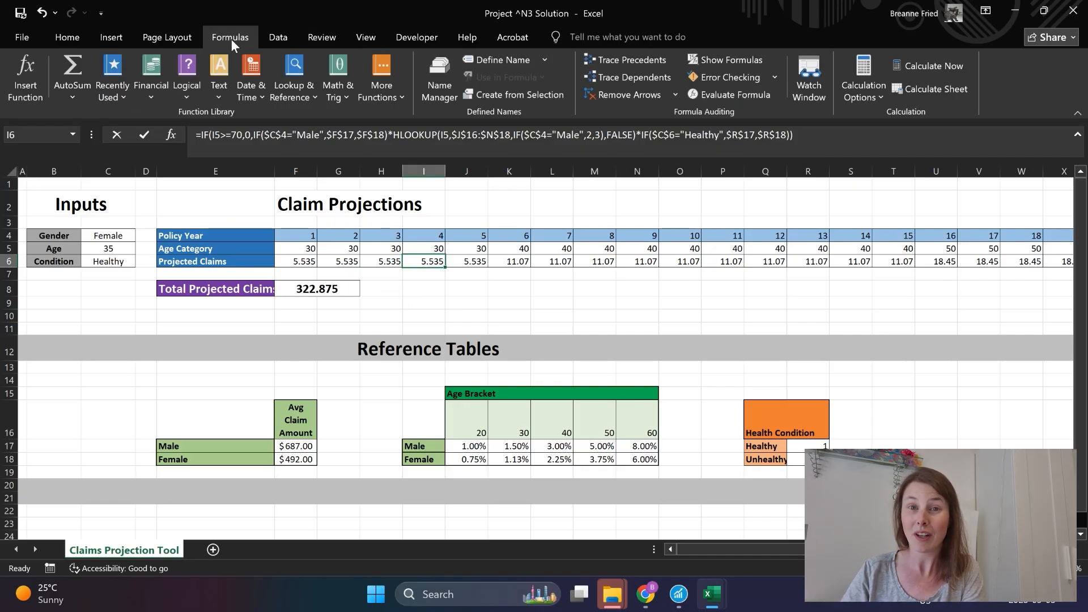
{"action": "mouse_move", "coordinate": [628, 77]}
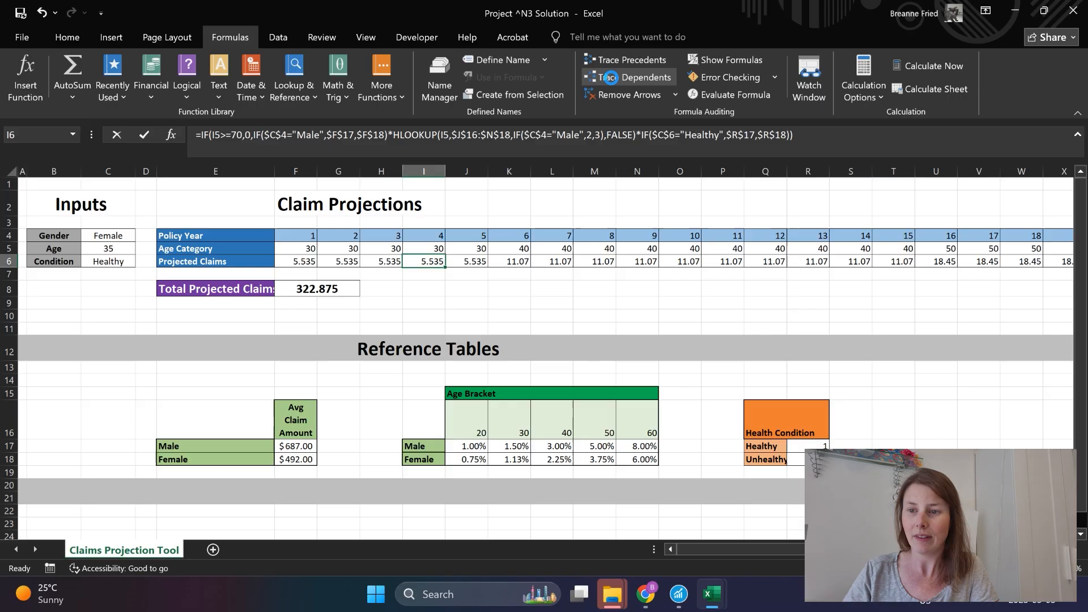
{"action": "left_click", "coordinate": [629, 77]}
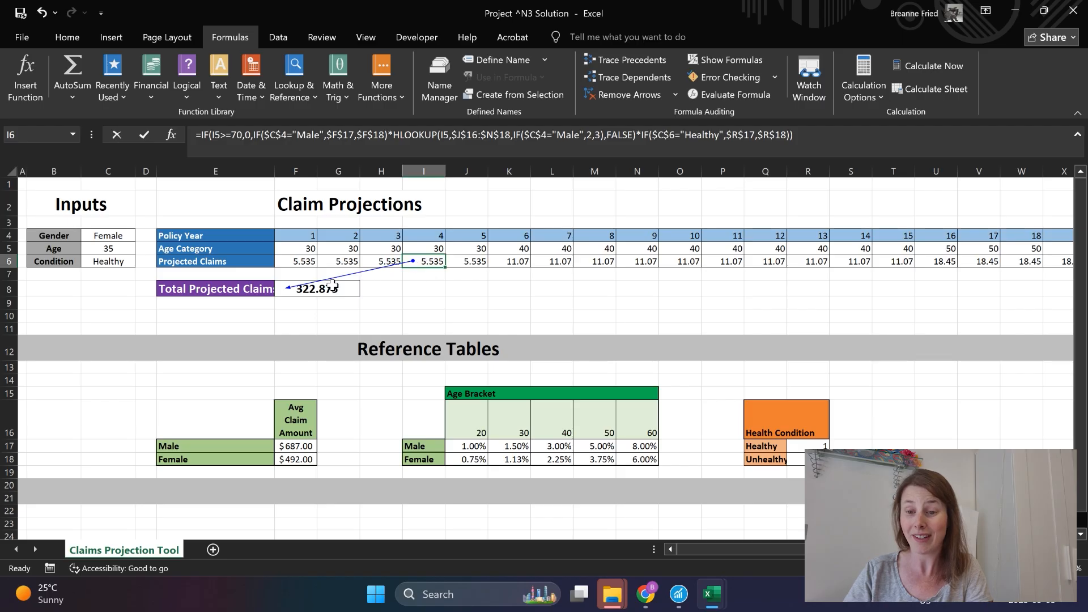
{"action": "left_click", "coordinate": [317, 289]}
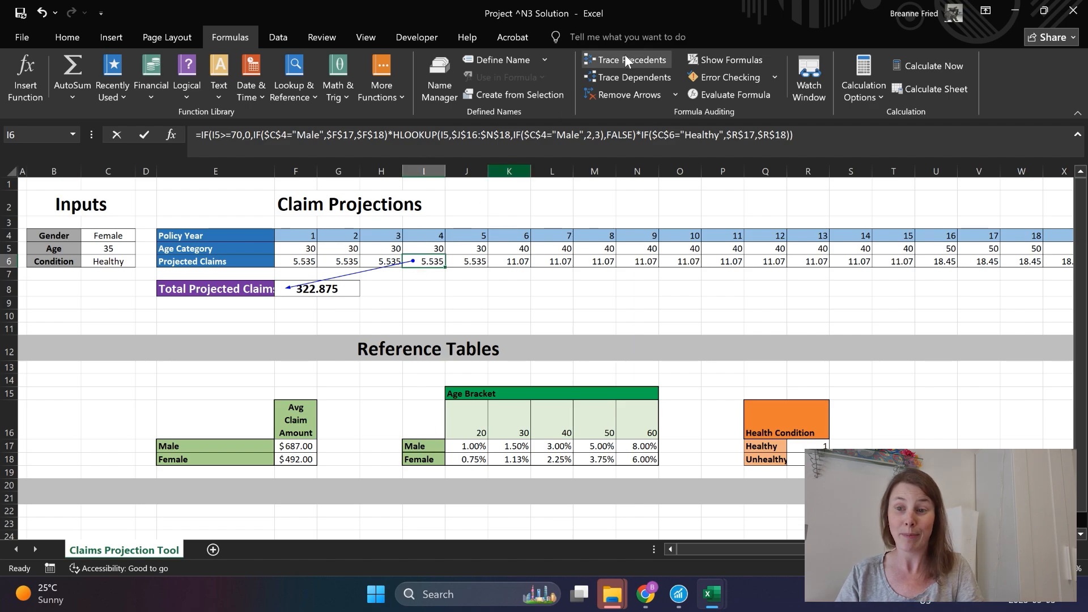
{"action": "mouse_move", "coordinate": [627, 60]}
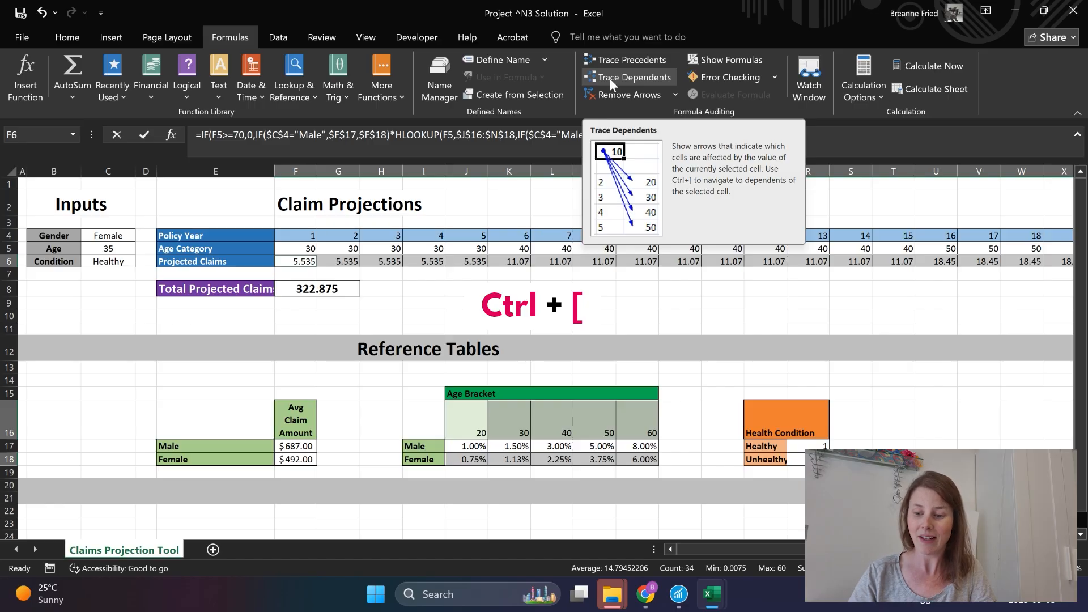
{"action": "key", "text": "ctrl+]"}
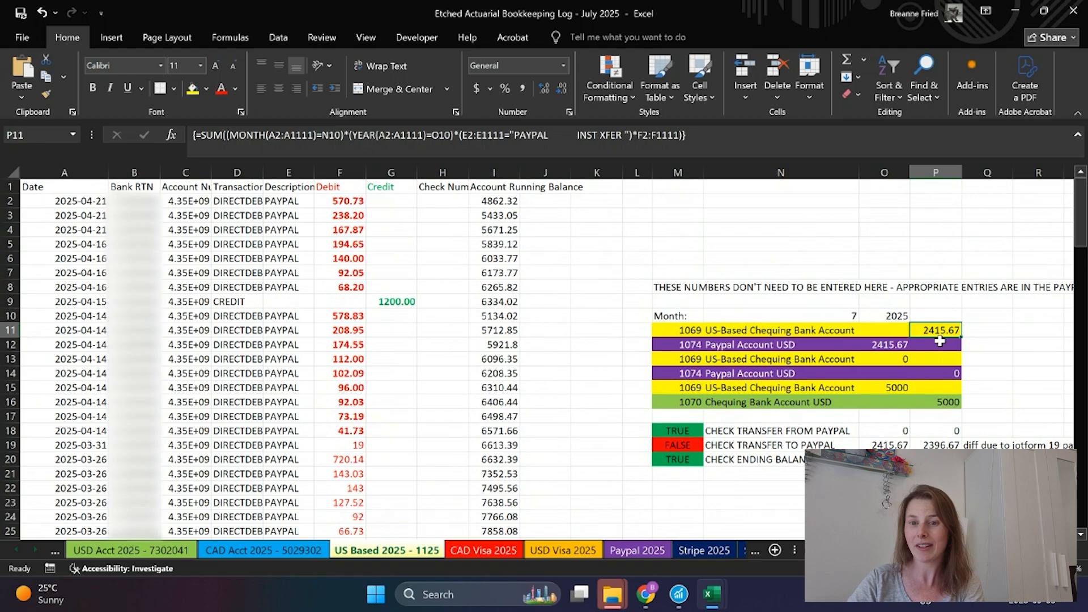
{"action": "mouse_move", "coordinate": [729, 140]}
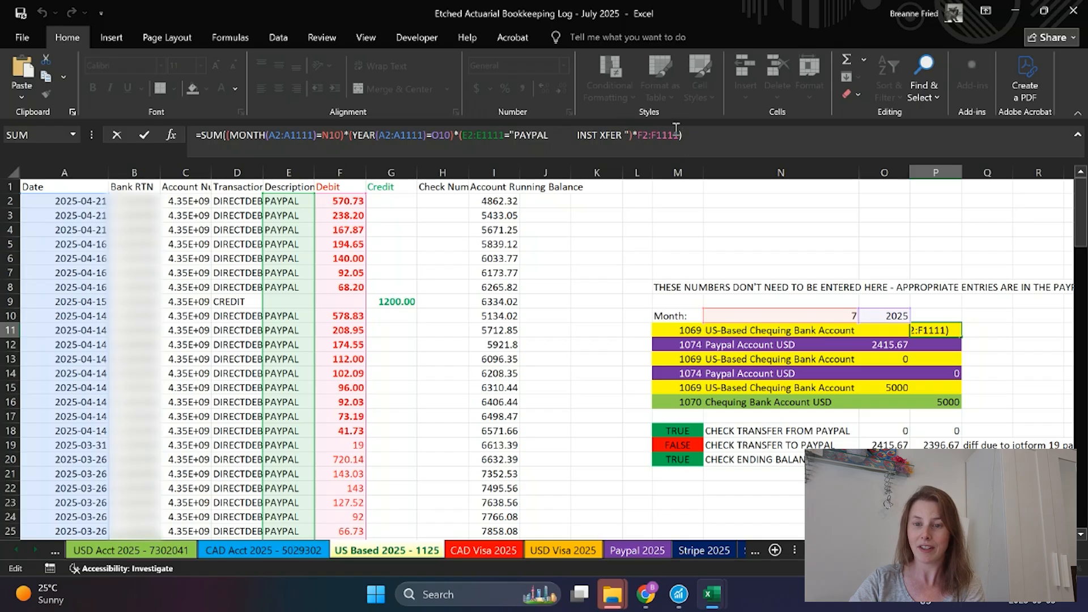
Enter edit mode on the US-Based Chequing array SUM formula in P11.
{"action": "left_click", "coordinate": [340, 172]}
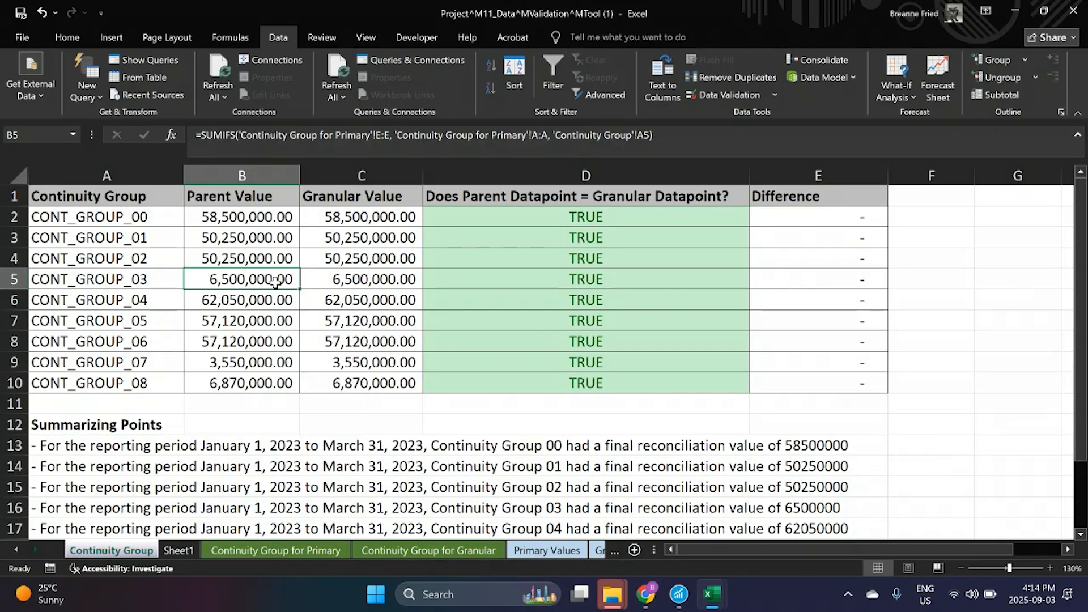
{"action": "mouse_move", "coordinate": [242, 283]}
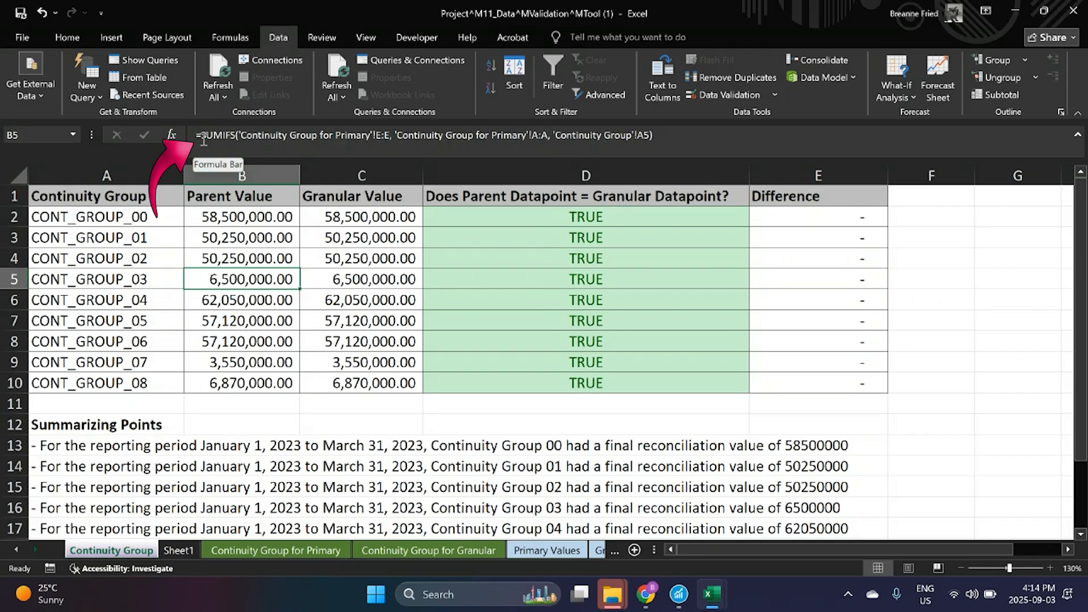
Reveal the SUMIFS formula behind a Parent Value cell on the Continuity Group sheet.
{"action": "double_click", "coordinate": [242, 279]}
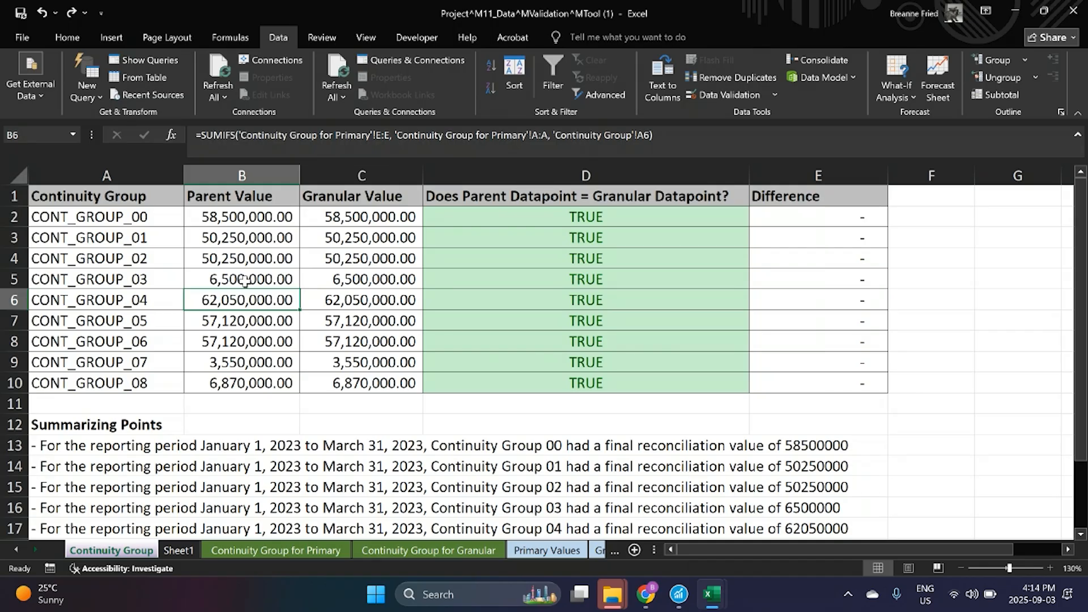
{"action": "mouse_move", "coordinate": [243, 298]}
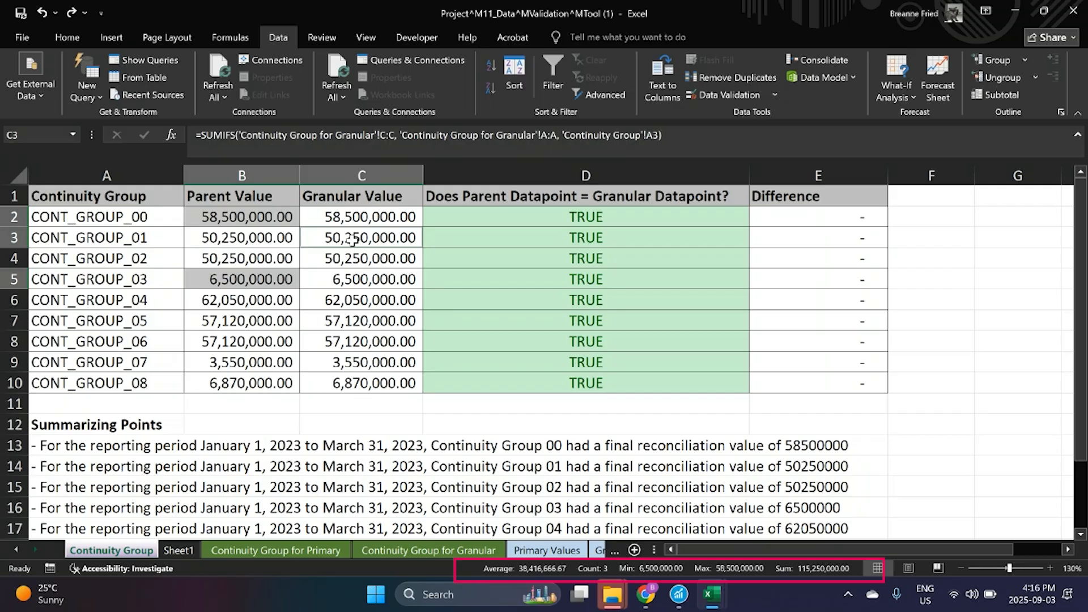
Select the Granular Value amounts and plan amounts to read status-bar statistics.
{"action": "left_click_drag", "start_coordinate": [362, 217], "coordinate": [362, 382]}
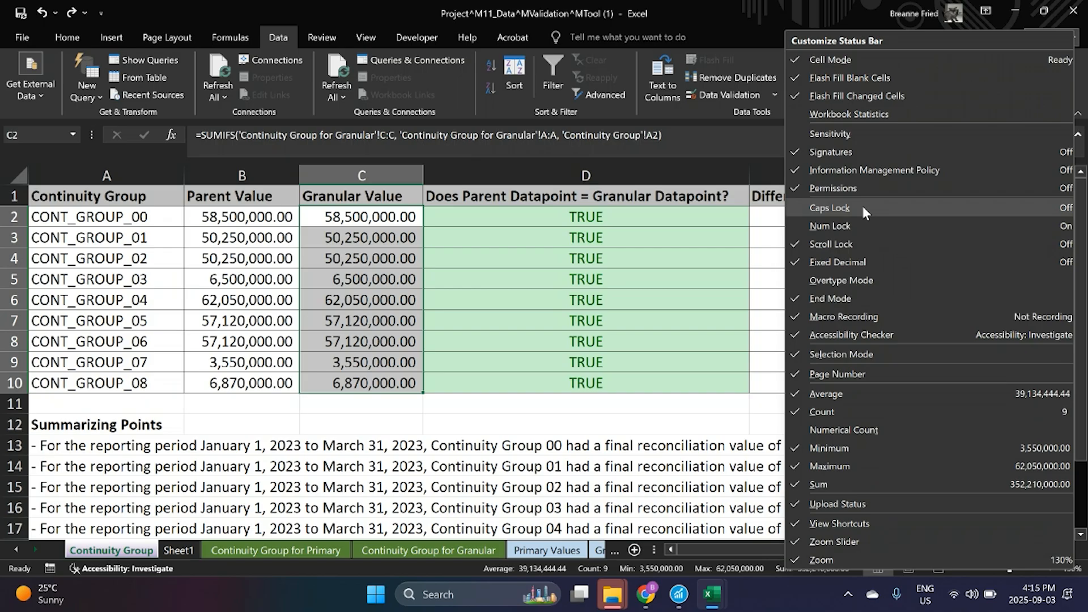
{"action": "mouse_move", "coordinate": [916, 219]}
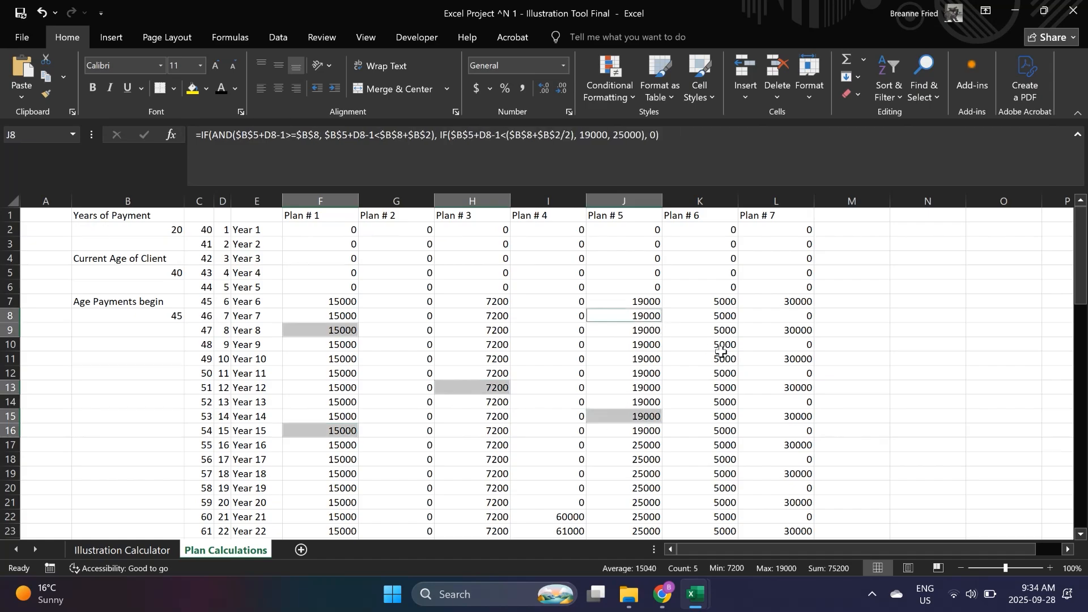
{"action": "left_click", "coordinate": [623, 487]}
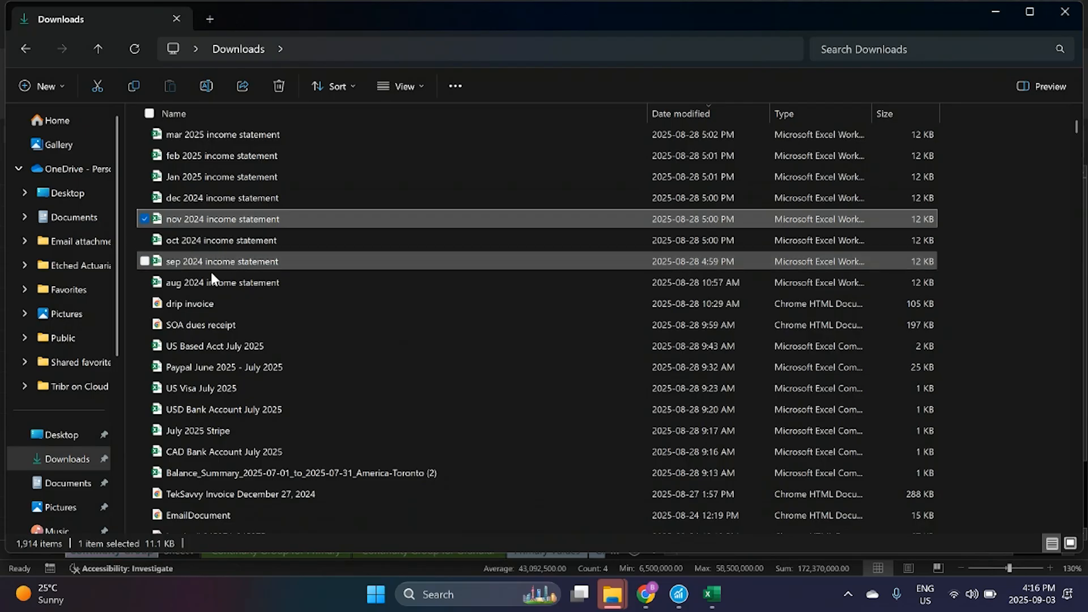
Multi-select the aug 2024 and another income statement file in Downloads.
{"action": "left_click", "coordinate": [222, 282]}
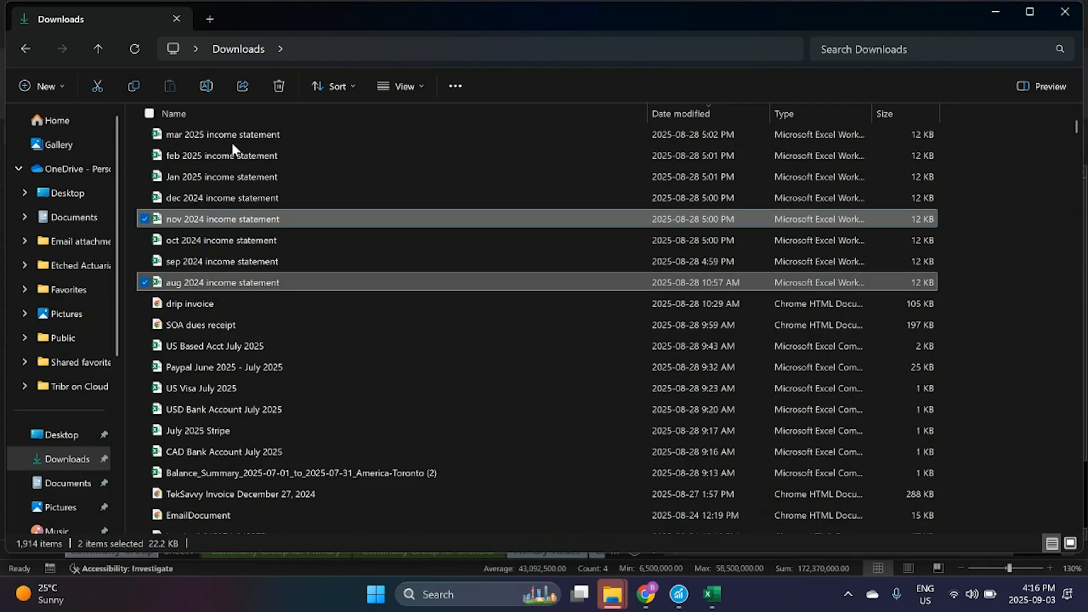
{"action": "left_click", "coordinate": [188, 303]}
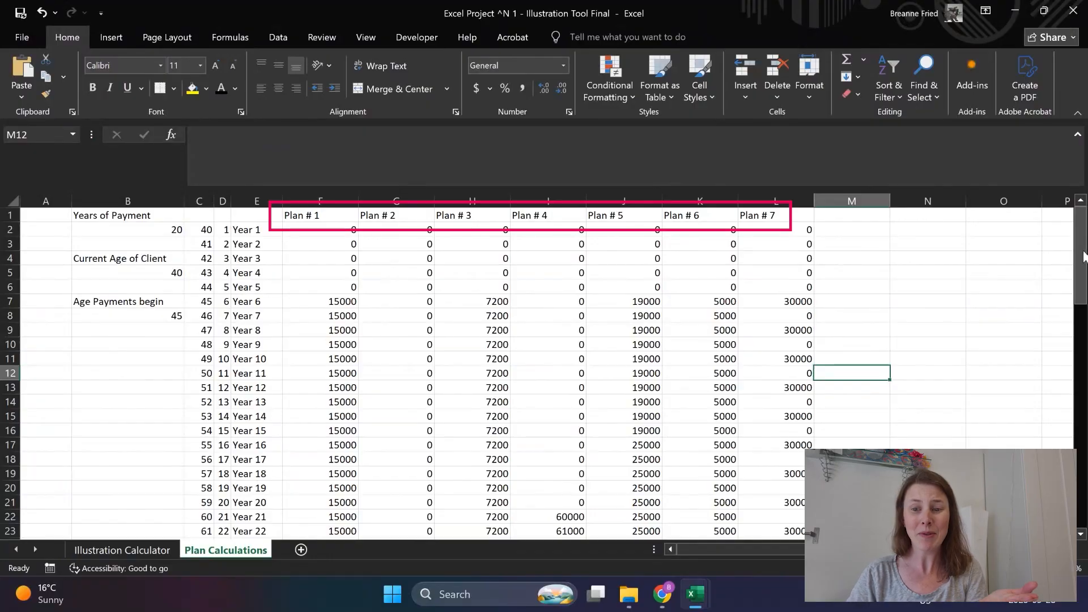
Show the Freeze Panes options for keeping header rows visible on Plan Calculations.
{"action": "scroll", "scroll_direction": "down", "scroll_amount": 3}
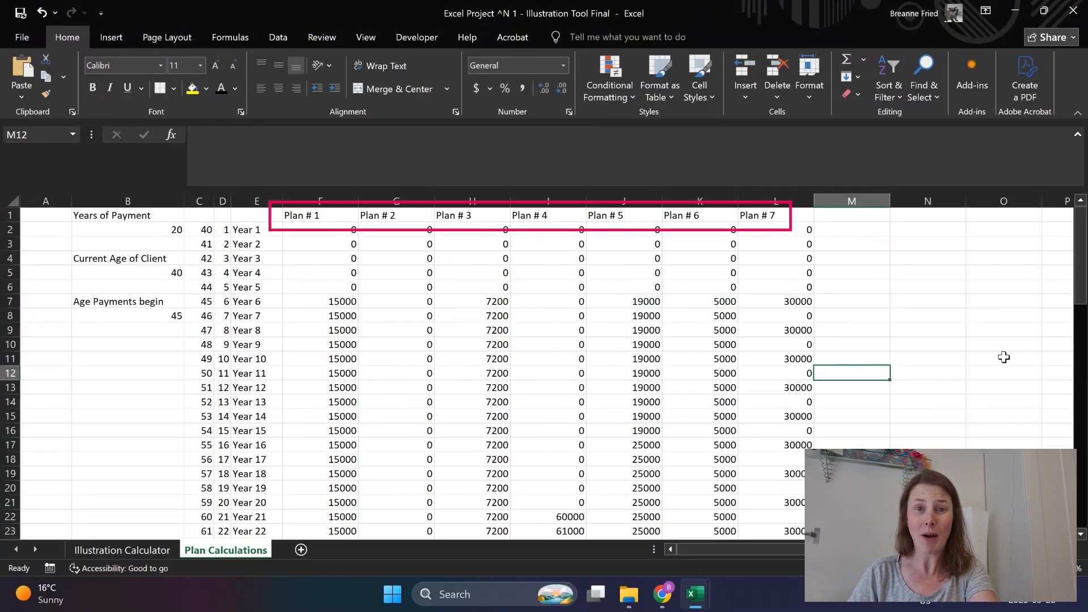
{"action": "left_click", "coordinate": [367, 36]}
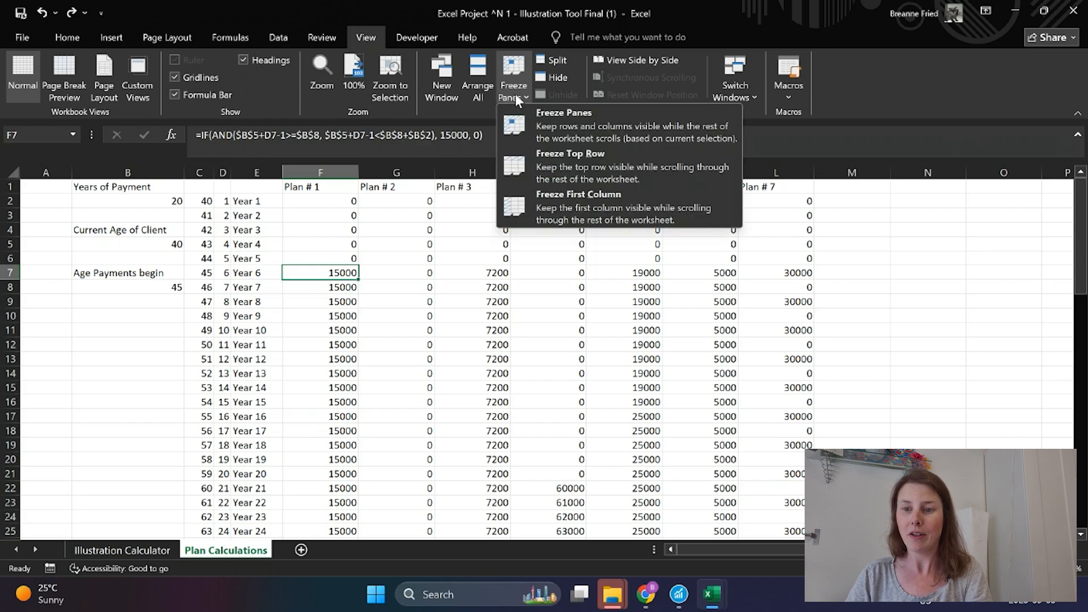
{"action": "mouse_move", "coordinate": [569, 167]}
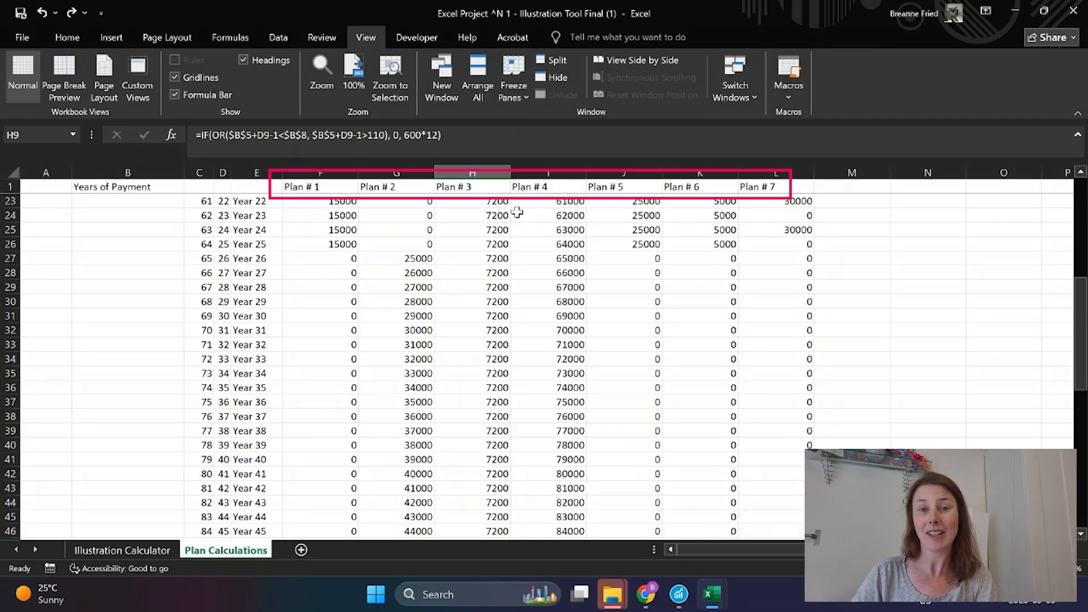
{"action": "mouse_move", "coordinate": [539, 260]}
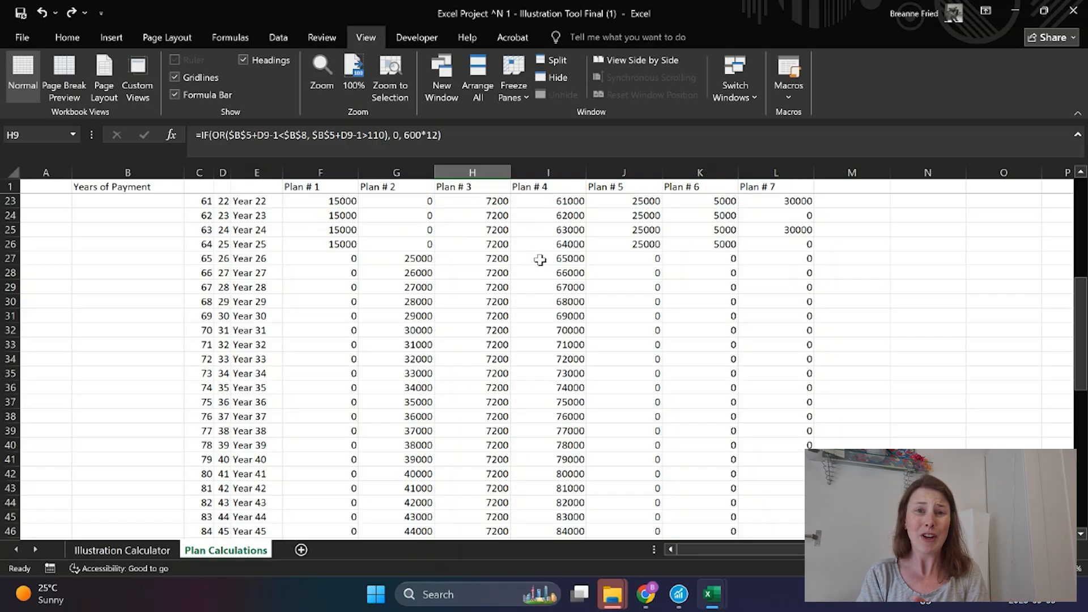
{"action": "mouse_move", "coordinate": [549, 272]}
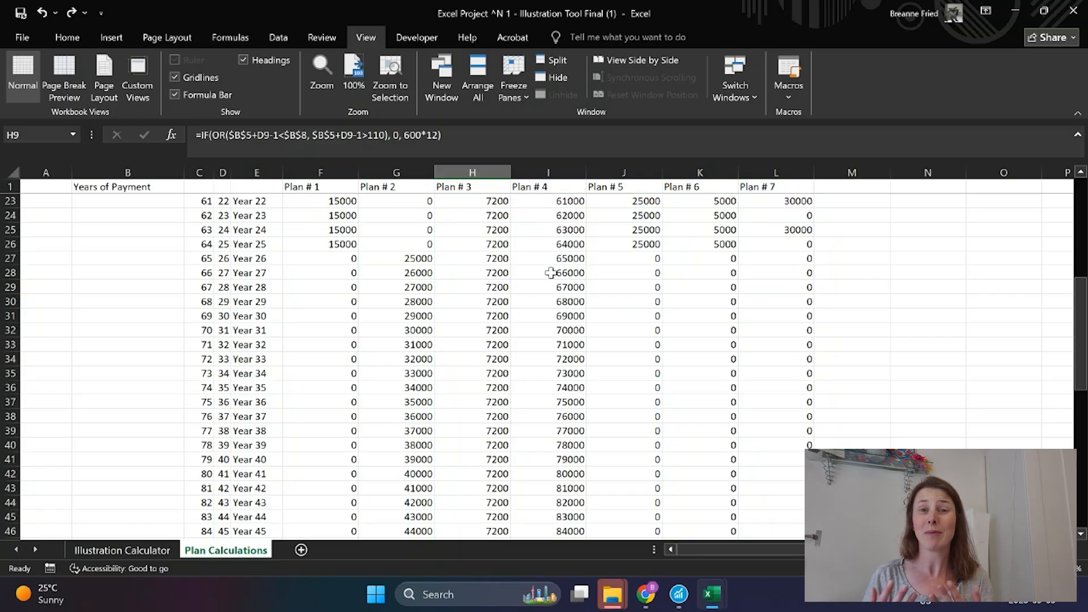
{"action": "mouse_move", "coordinate": [711, 595]}
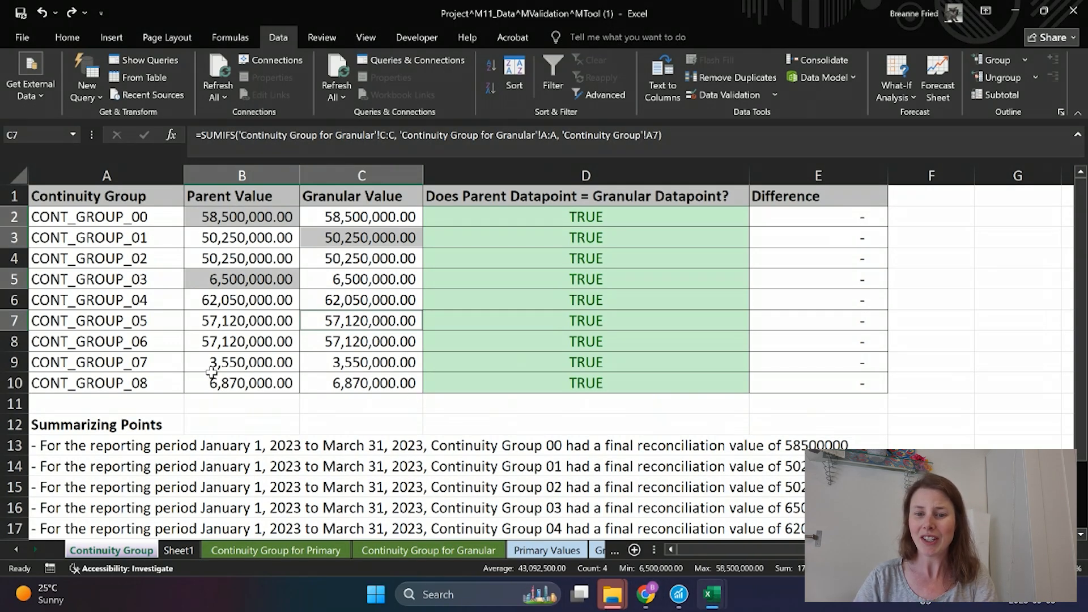
Copy the CONT_GROUP_03 Parent Value down a row, review paste options, then undo and redo the change.
{"action": "key", "text": "ctrl+c"}
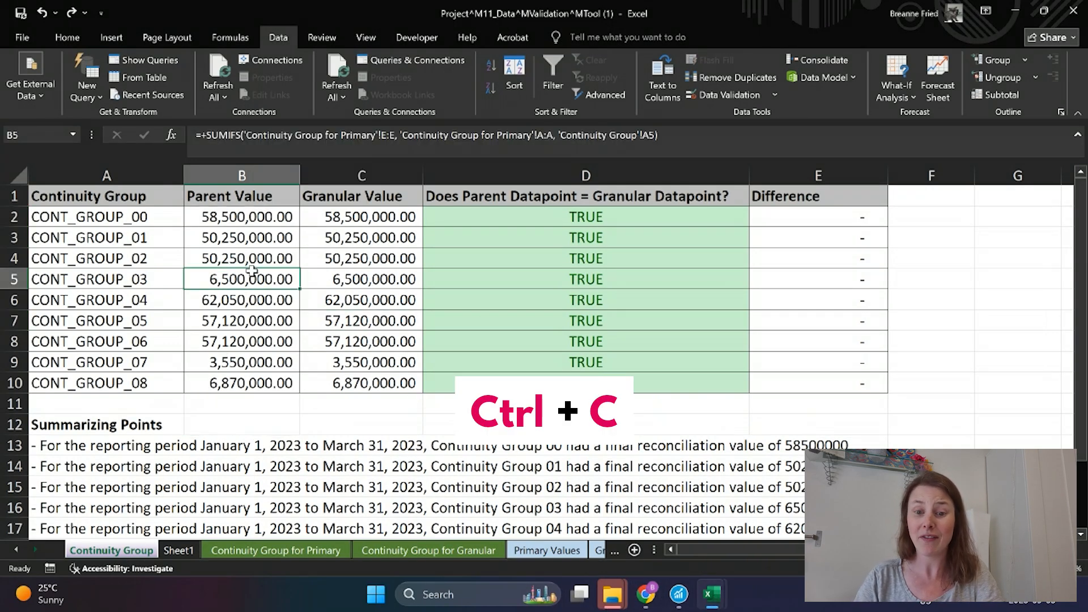
{"action": "key", "text": "ctrl+v"}
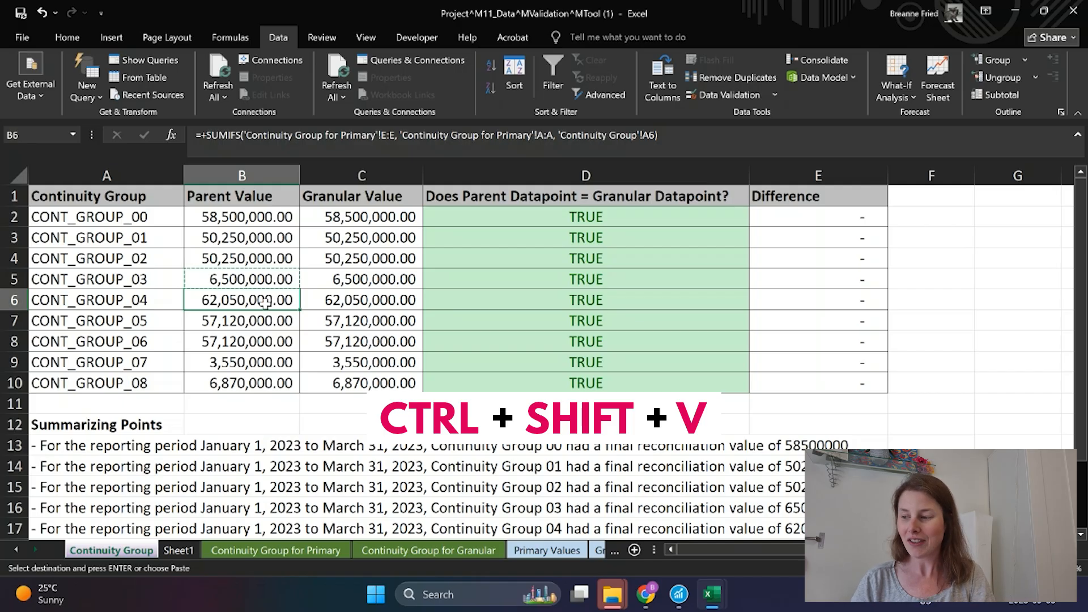
{"action": "right_click", "coordinate": [242, 299]}
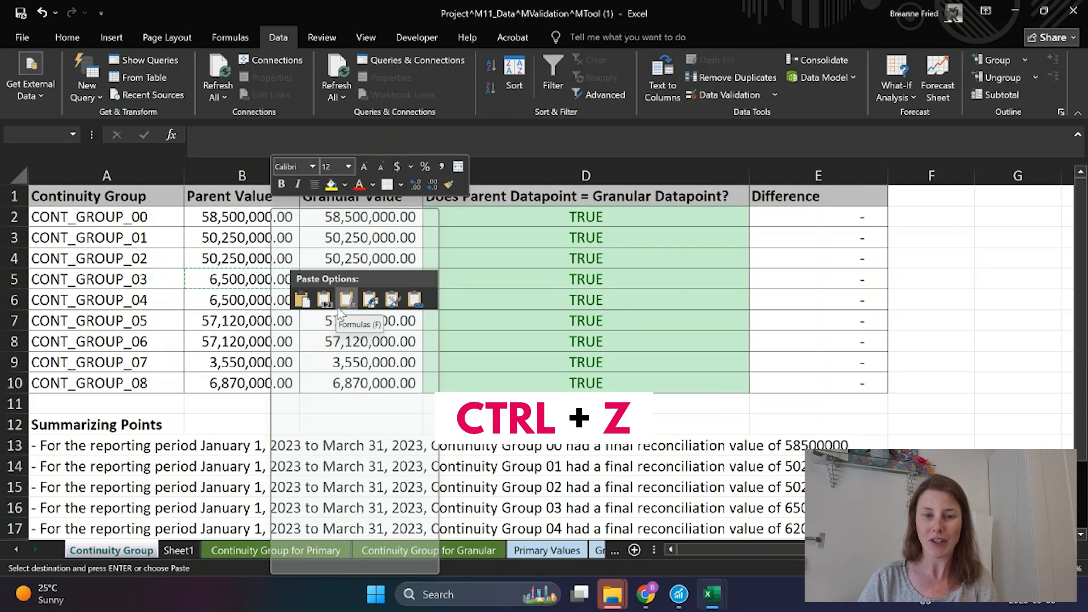
{"action": "key", "text": "ctrl+z"}
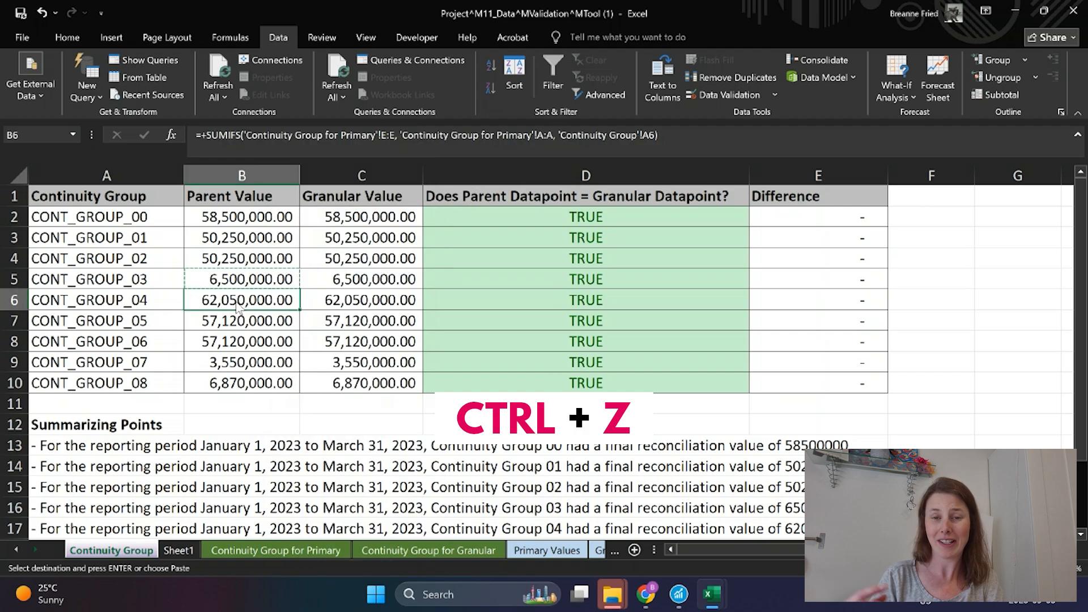
{"action": "key", "text": "ctrl+z"}
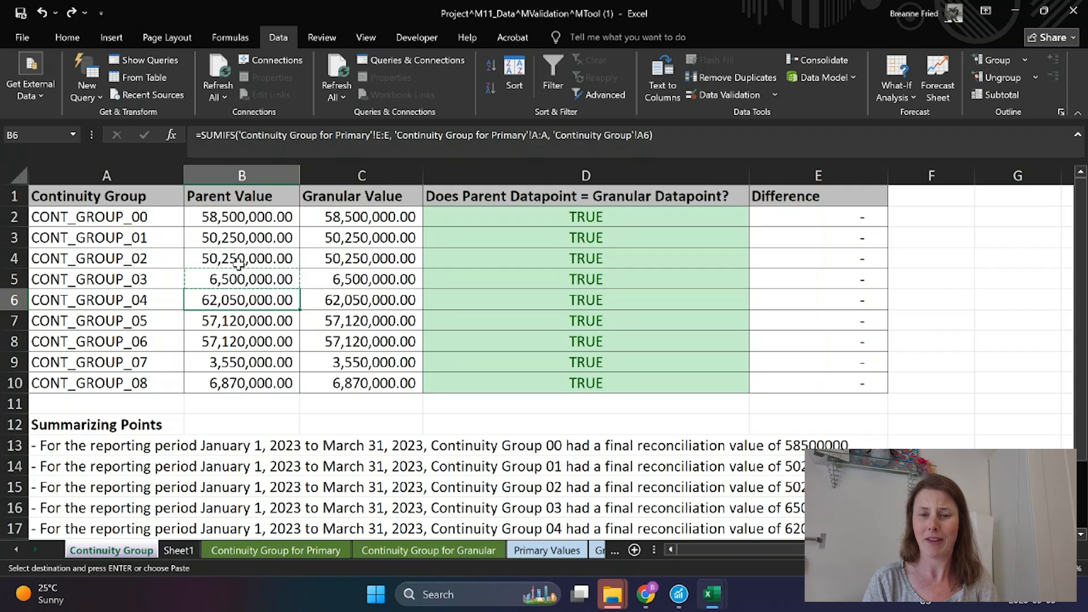
{"action": "key", "text": "ctrl+y"}
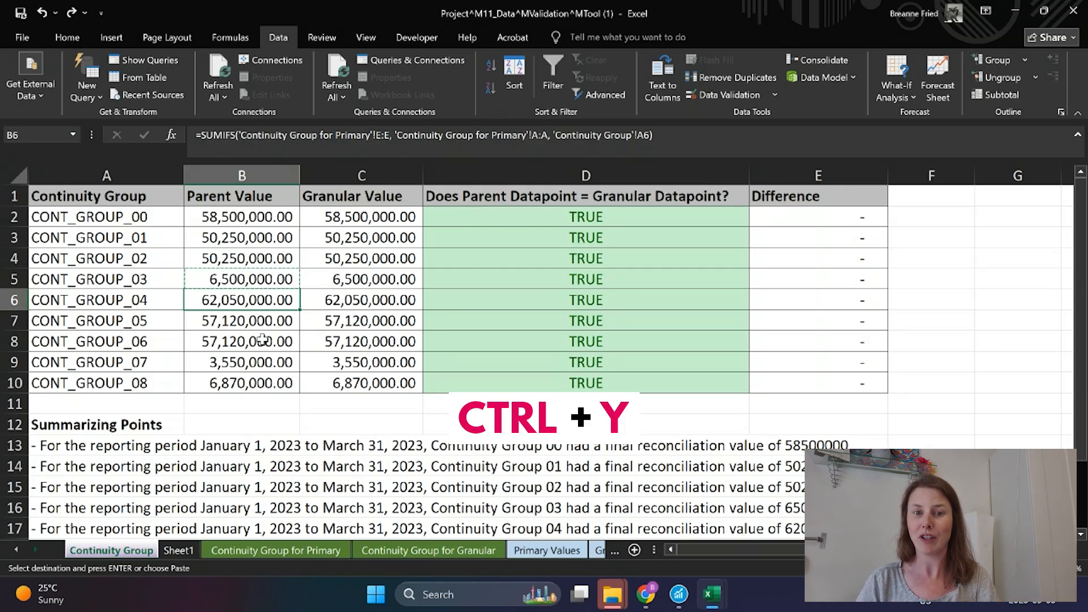
Cut the CONT_GROUP_04 Parent Value into the CONT_GROUP_05 row, extend the selection, and save.
{"action": "key", "text": "ctrl+x"}
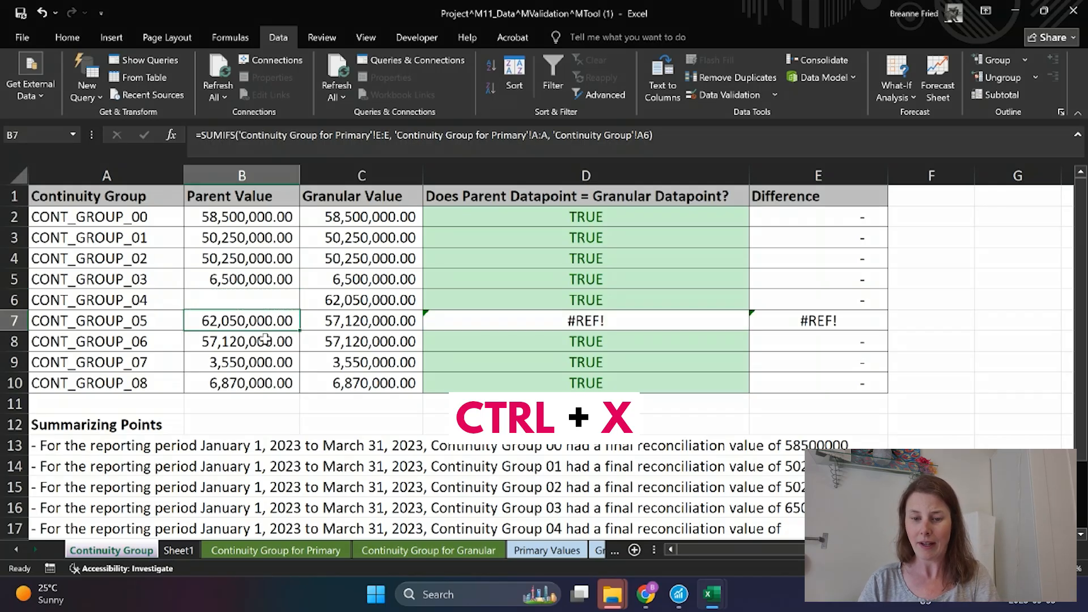
{"action": "key", "text": "ctrl+x"}
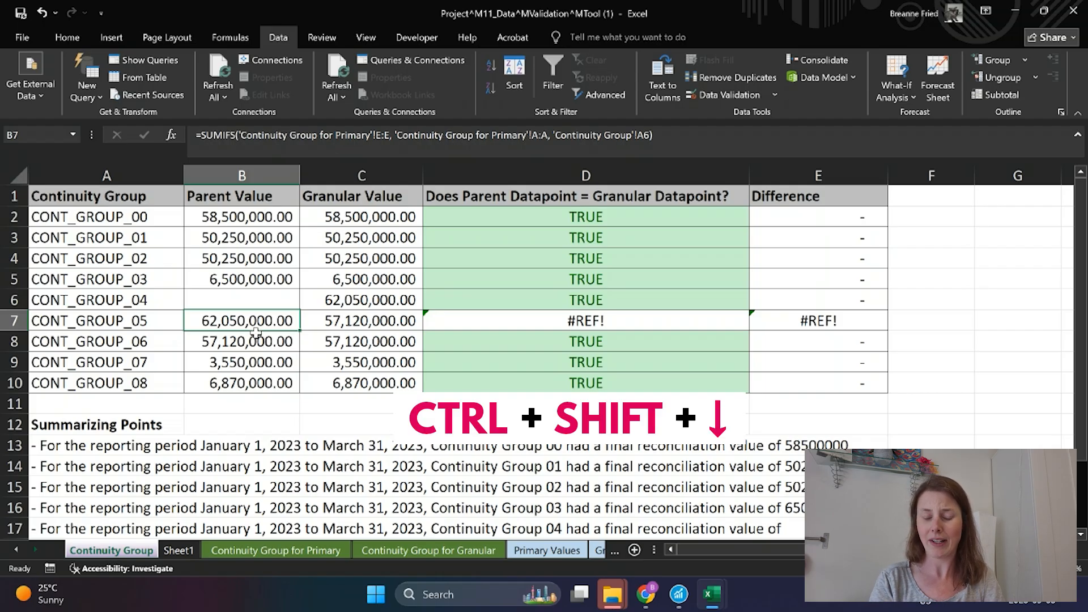
{"action": "key", "text": "ctrl+shift+down"}
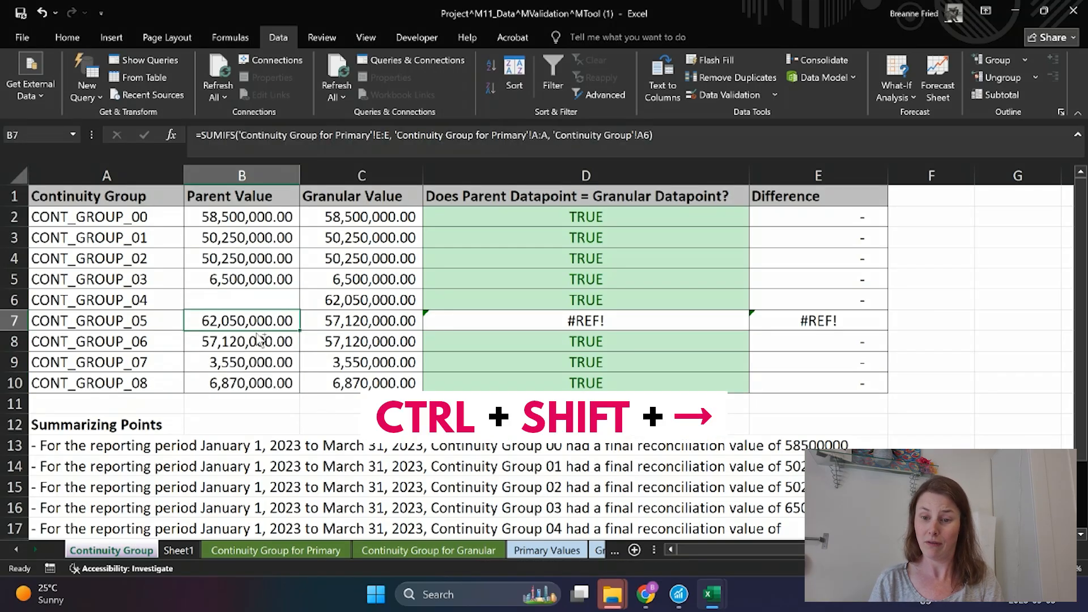
{"action": "key", "text": "ctrl+shift+right"}
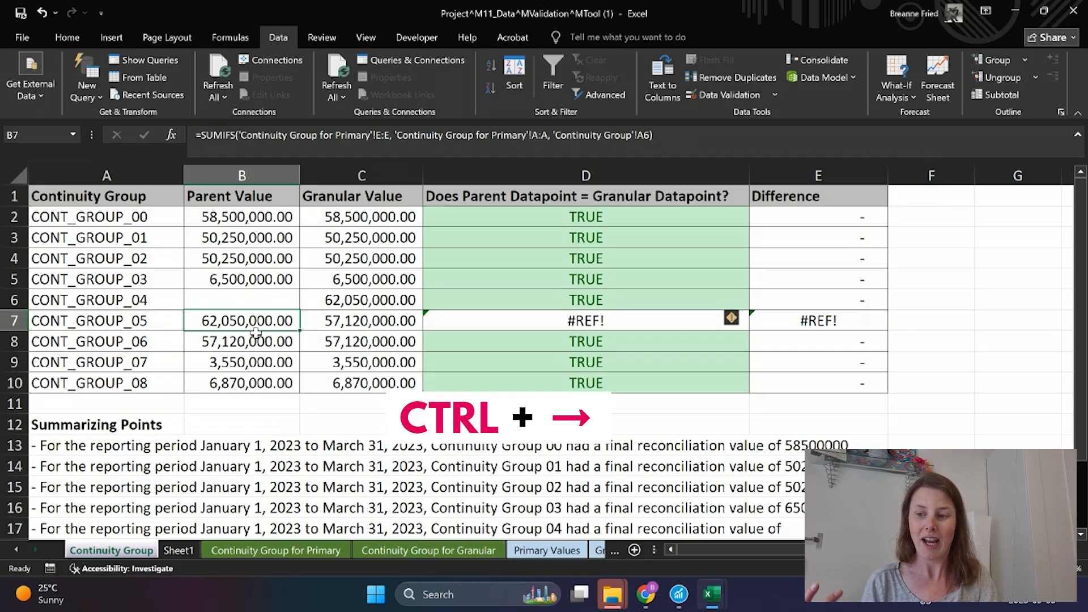
{"action": "key", "text": "ctrl+Right"}
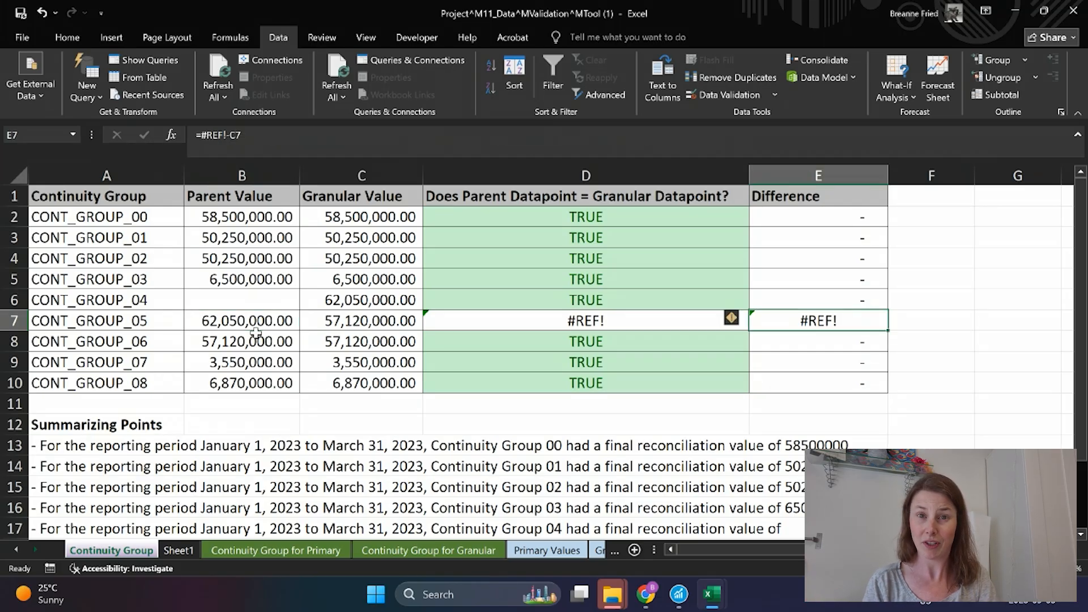
{"action": "key", "text": "ctrl+s"}
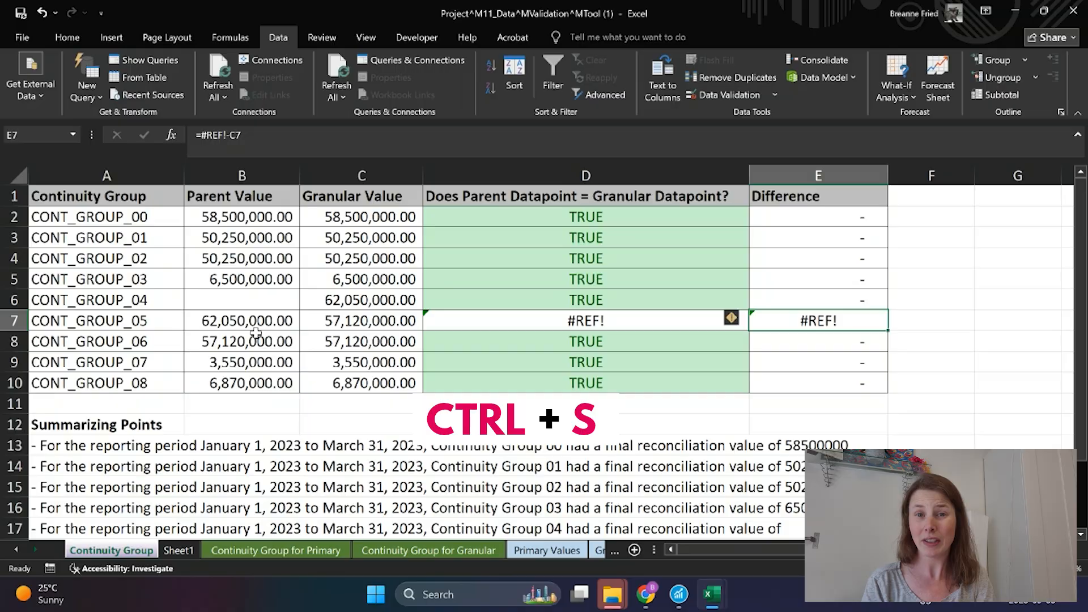
Select the CONT_GROUP_05 Granular Value cell C7 ready for a hyperlink.
{"action": "left_click", "coordinate": [361, 320]}
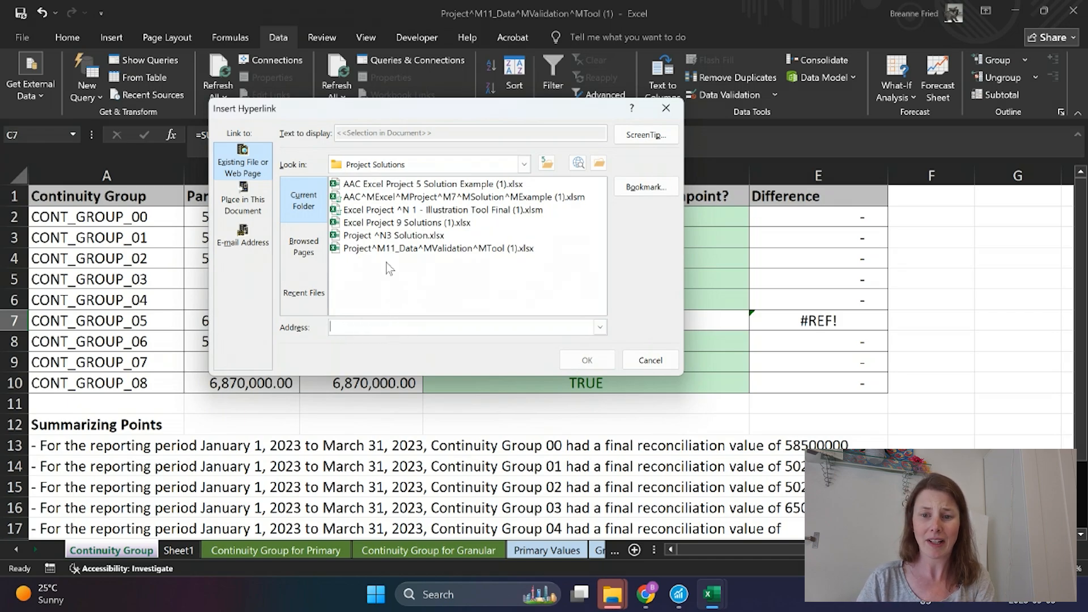
{"action": "mouse_move", "coordinate": [396, 248]}
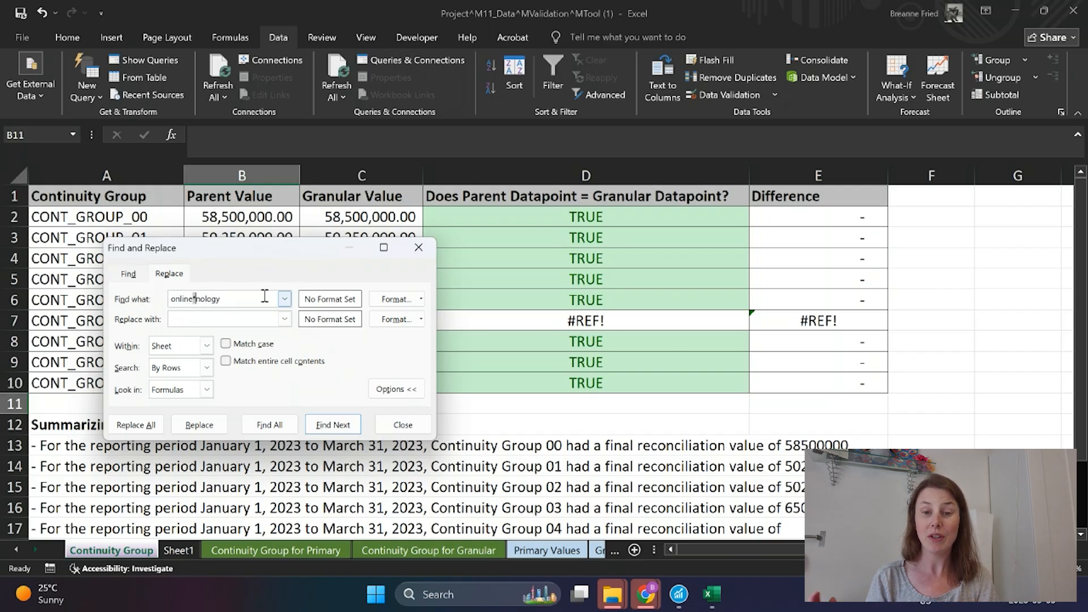
Search the sheet for the wildcard text report* period and find the next match.
{"action": "left_click_drag", "start_coordinate": [141, 248], "coordinate": [160, 186]}
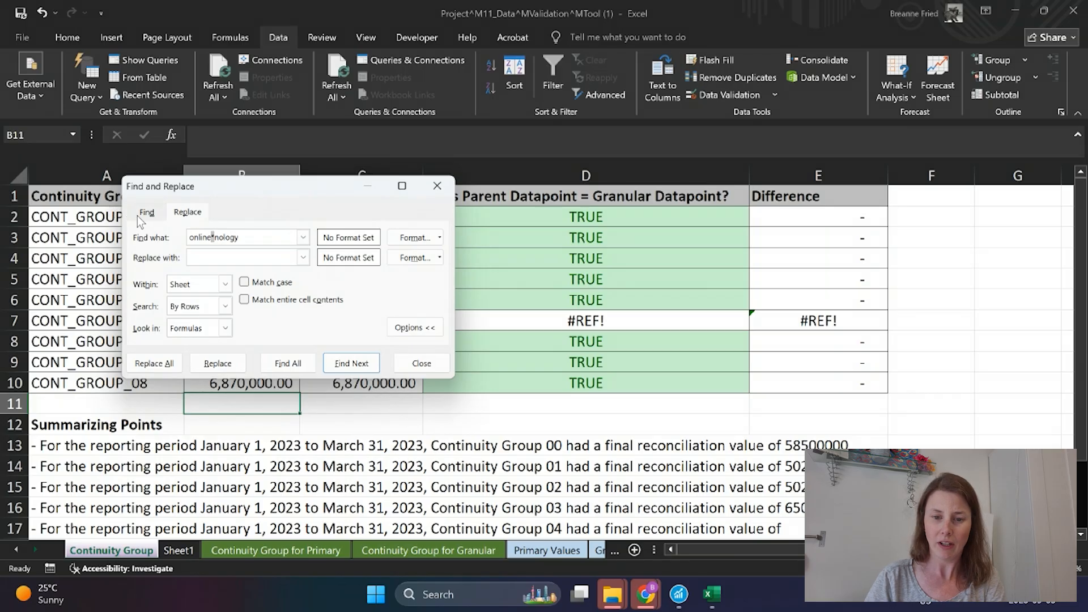
{"action": "left_click", "coordinate": [146, 212]}
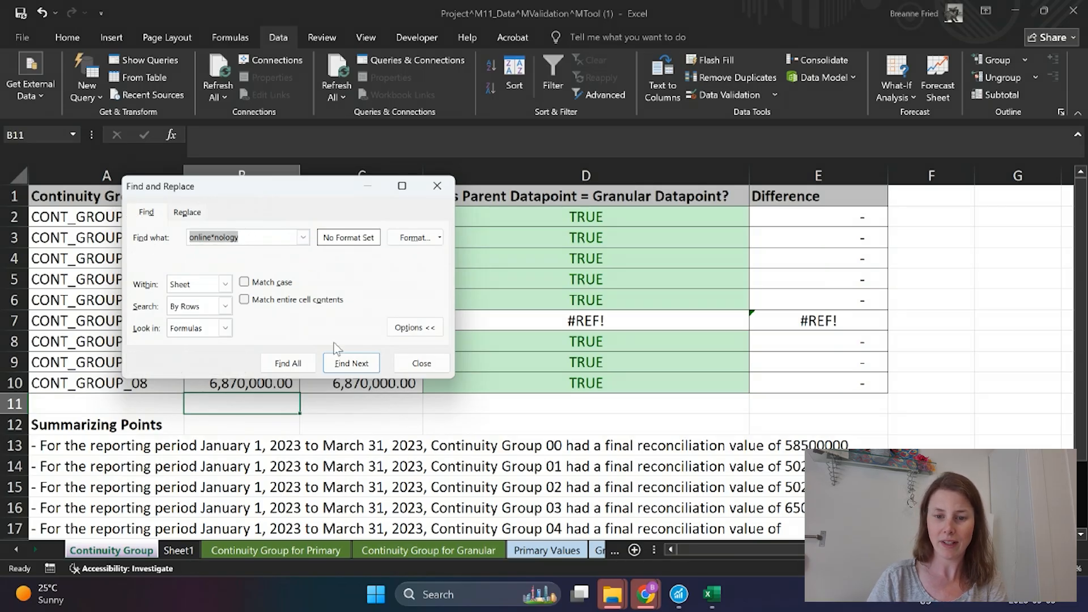
{"action": "type", "text": "reportin"}
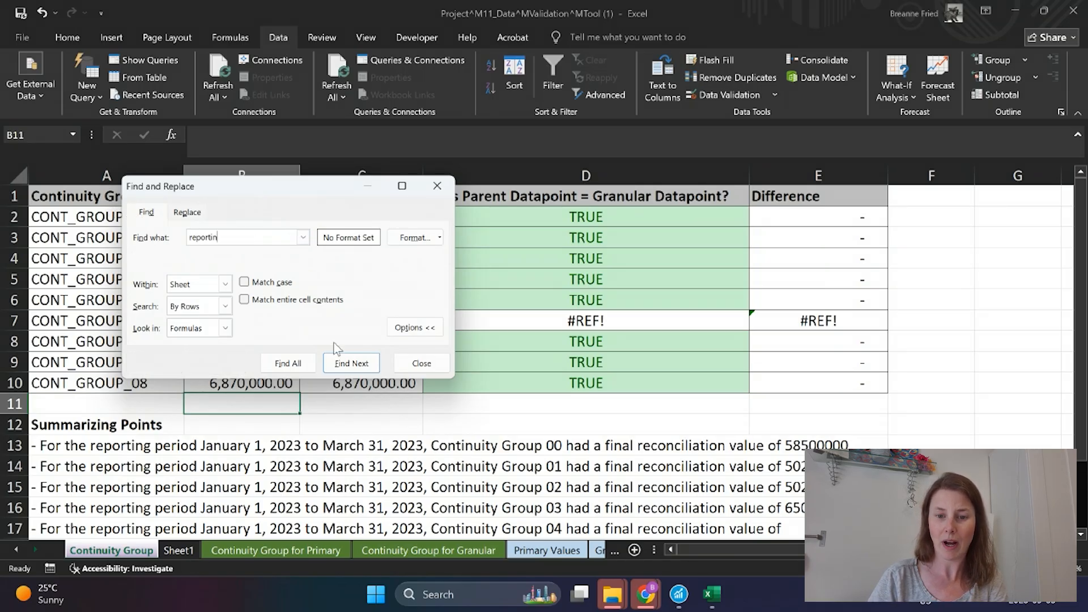
{"action": "type", "text": "g"}
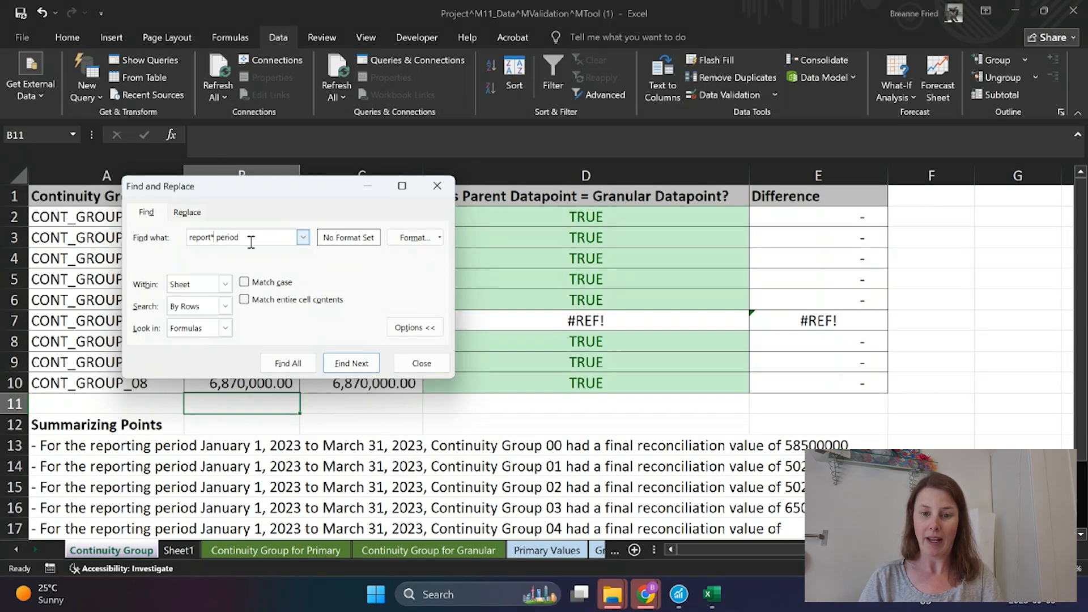
{"action": "left_click", "coordinate": [351, 363]}
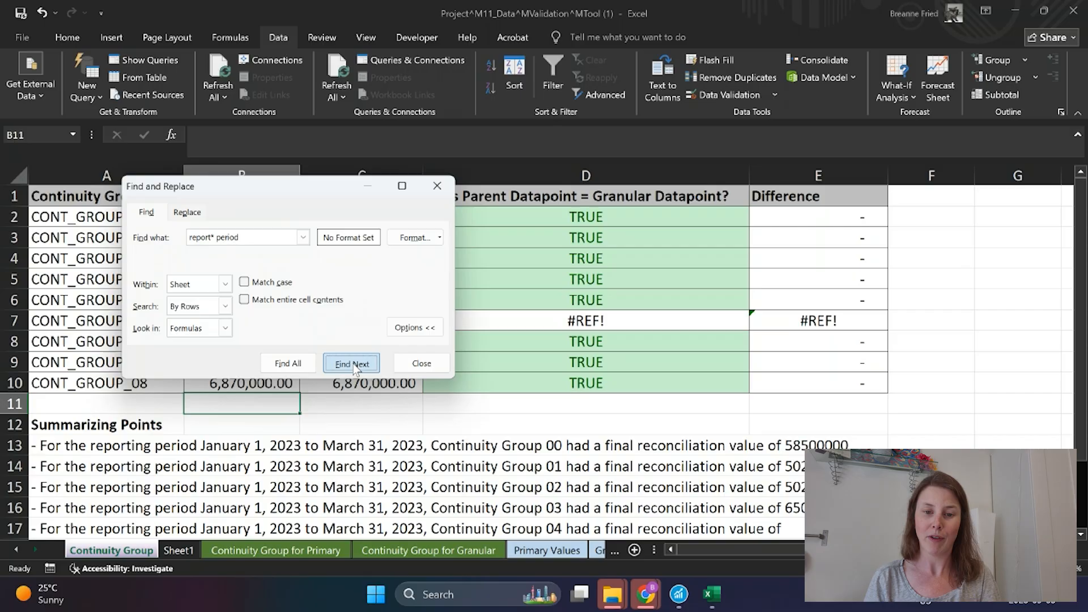
{"action": "left_click", "coordinate": [351, 364]}
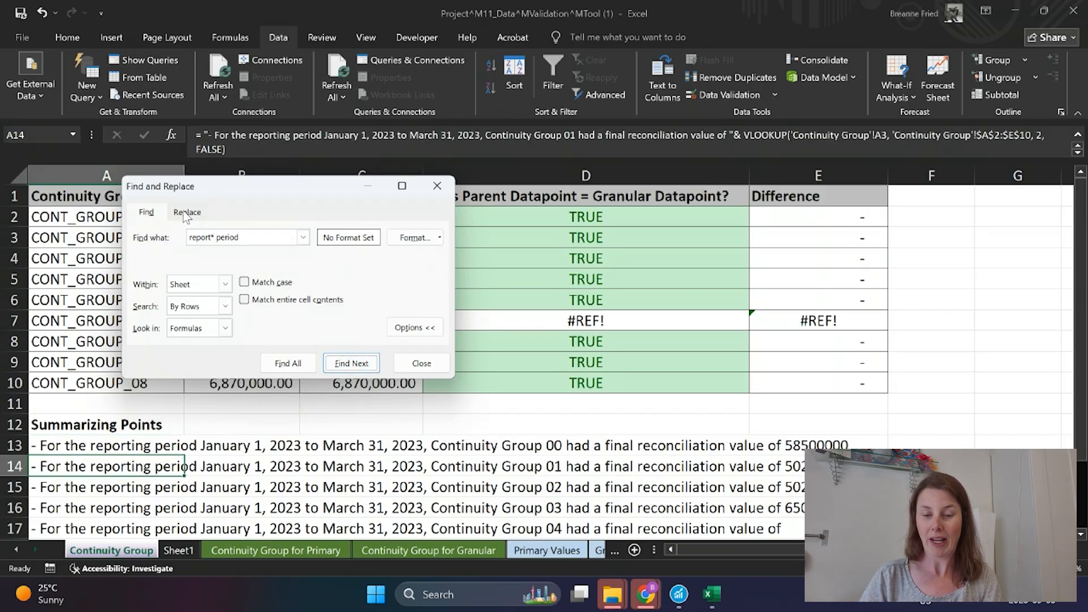
Enter Reporting period as the replacement text, then close without replacing.
{"action": "left_click", "coordinate": [188, 212]}
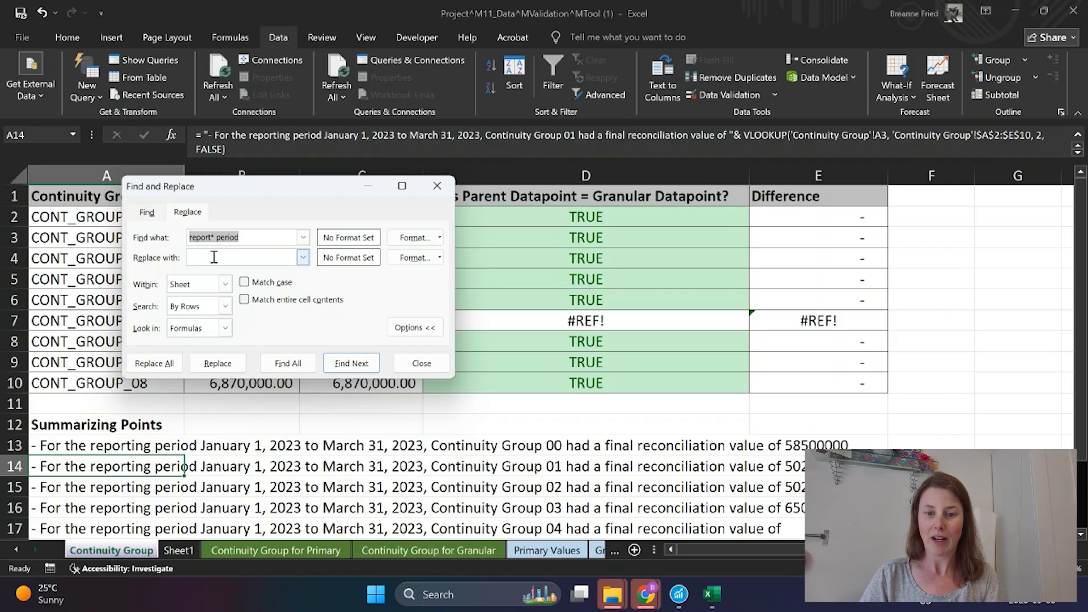
{"action": "type", "text": "Reporting period"}
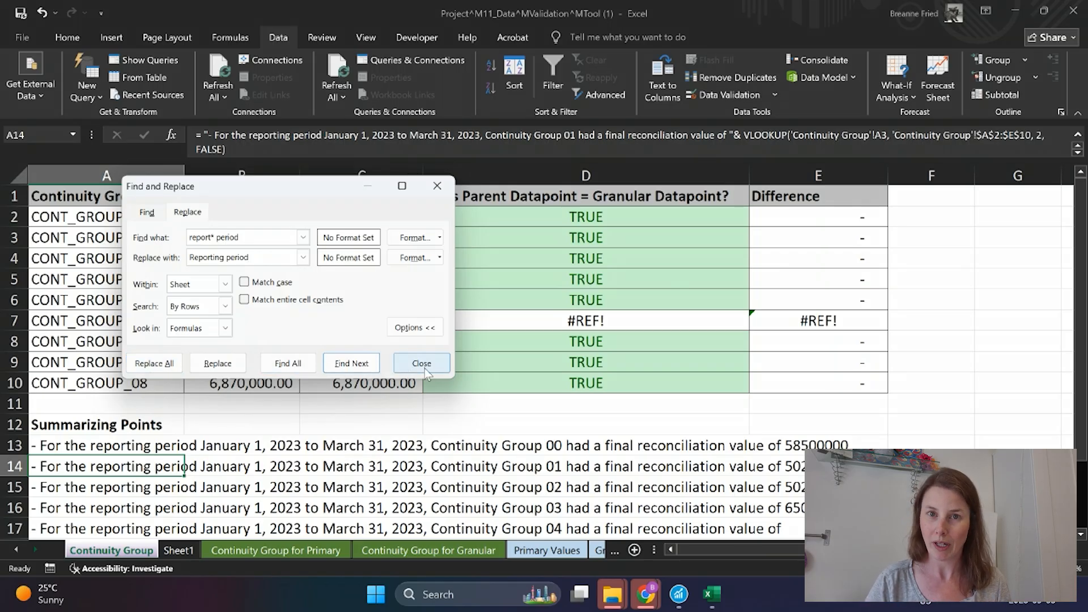
{"action": "left_click", "coordinate": [422, 362]}
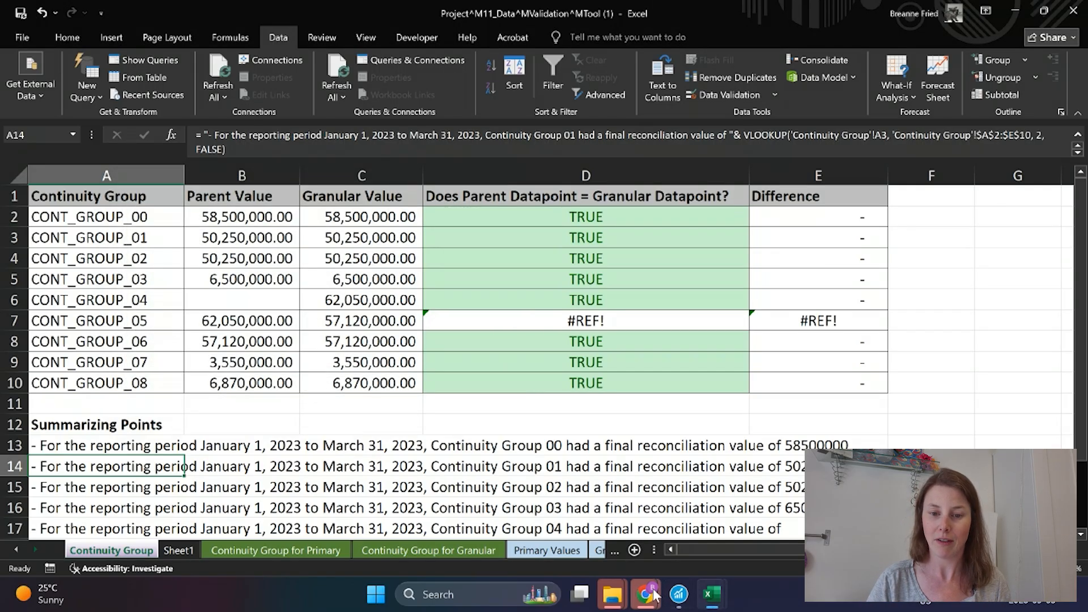
Paste the list of decimal numbers into Sheet1 cell A3 below the thumbs-up note.
{"action": "left_click", "coordinate": [178, 551]}
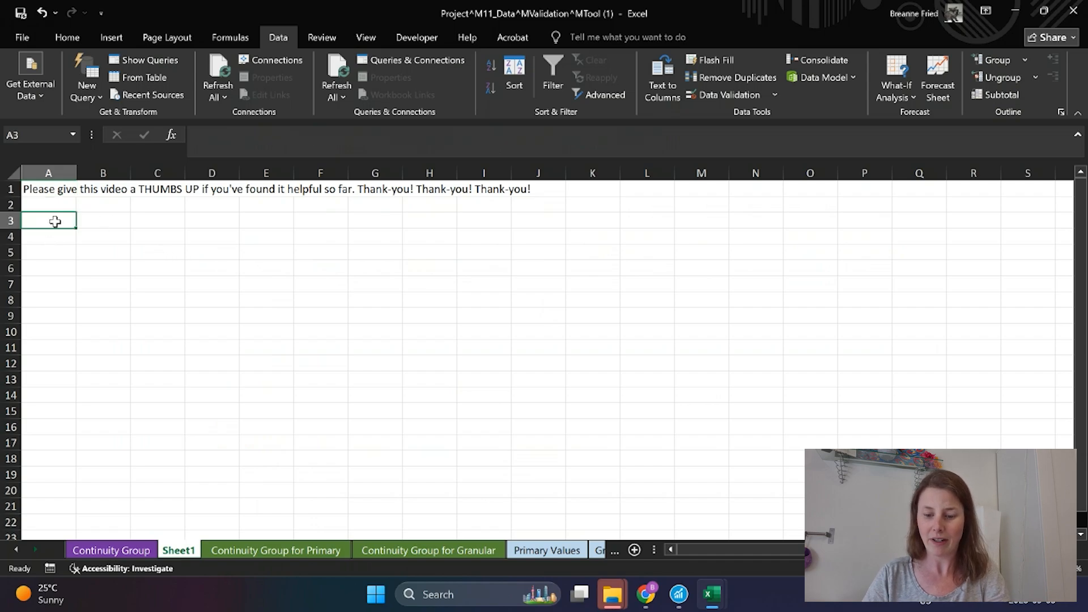
{"action": "key", "text": "ctrl+v"}
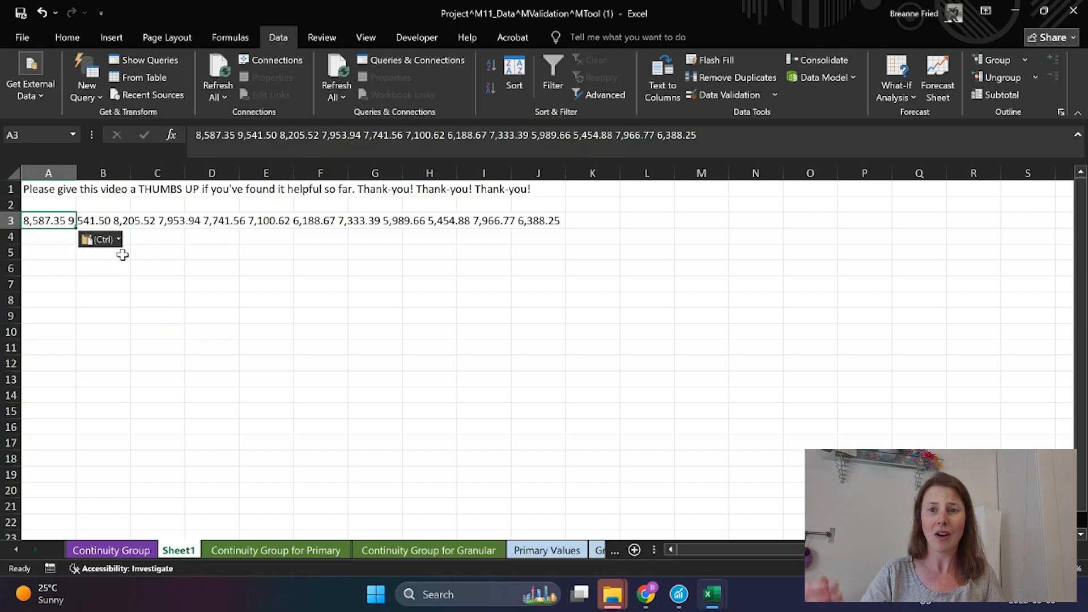
{"action": "mouse_move", "coordinate": [99, 273]}
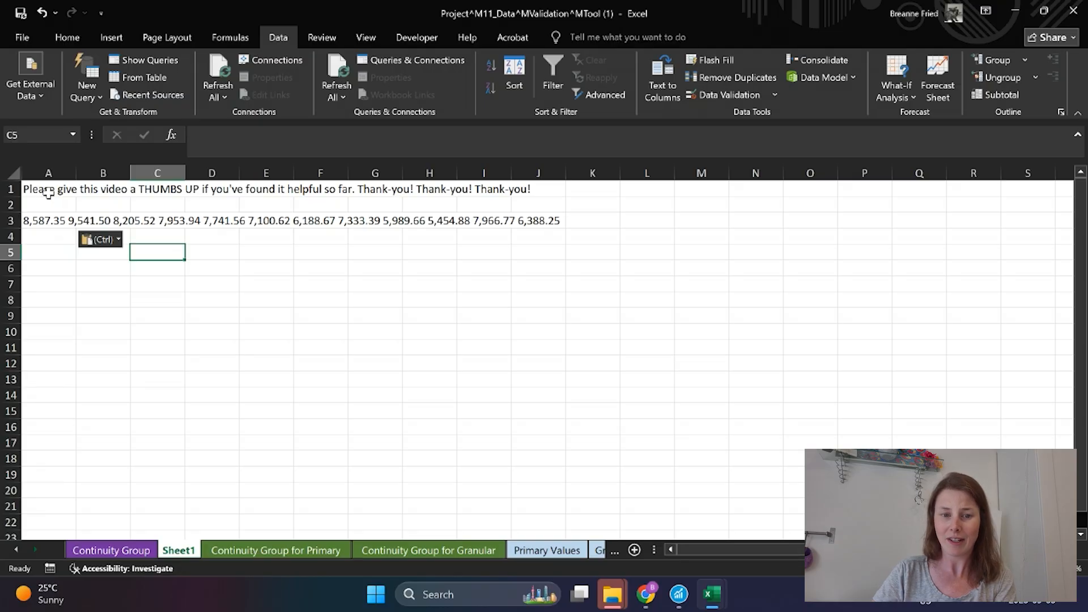
{"action": "left_click", "coordinate": [48, 189]}
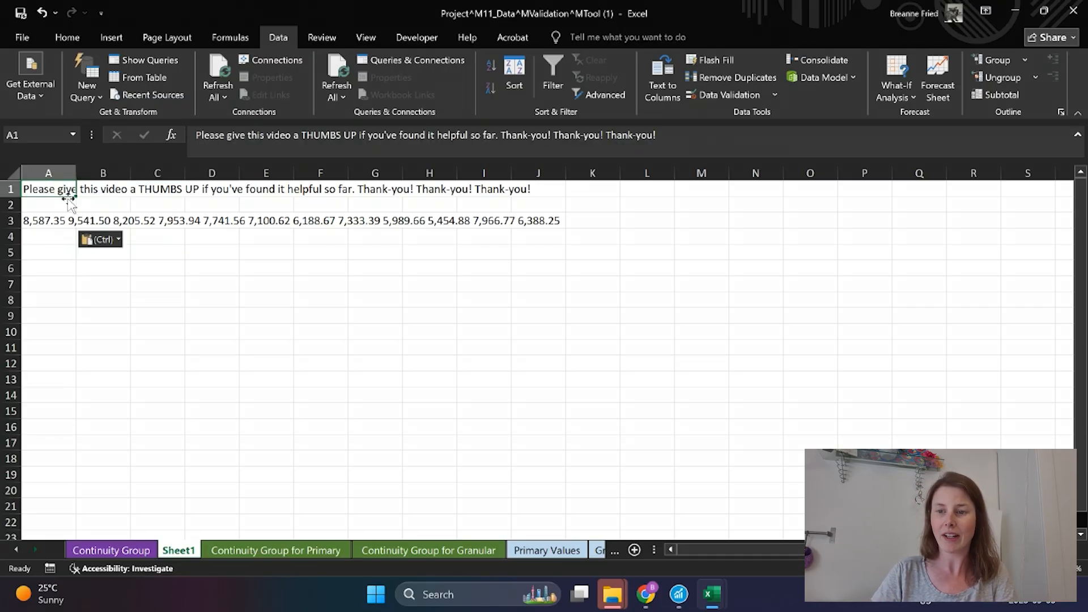
{"action": "mouse_move", "coordinate": [661, 76]}
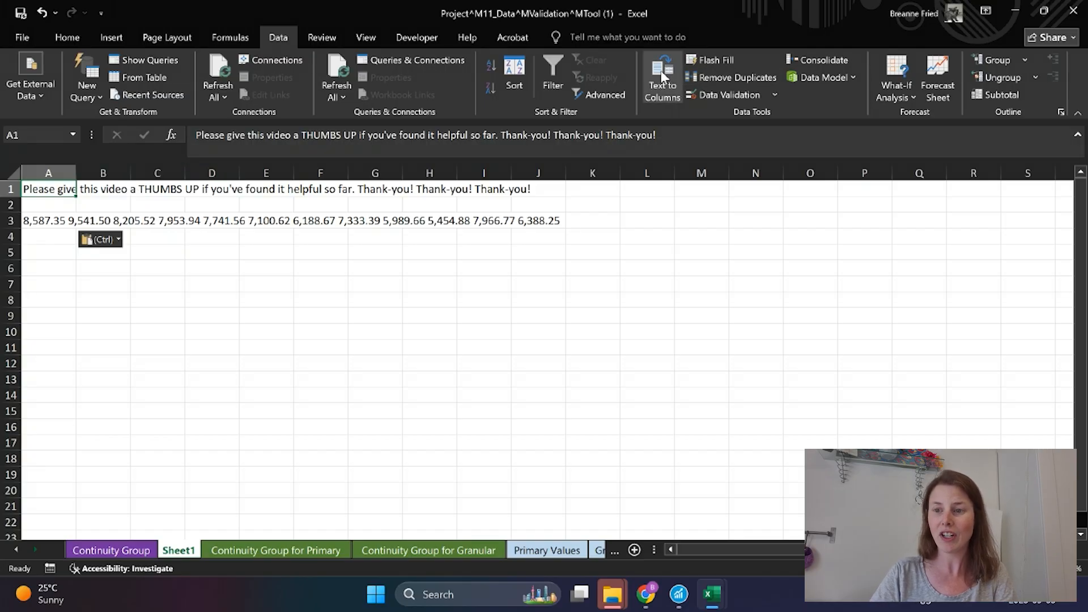
Split the A1 sentence by spaces into one word per cell across row 2 ($A$2).
{"action": "left_click", "coordinate": [661, 77]}
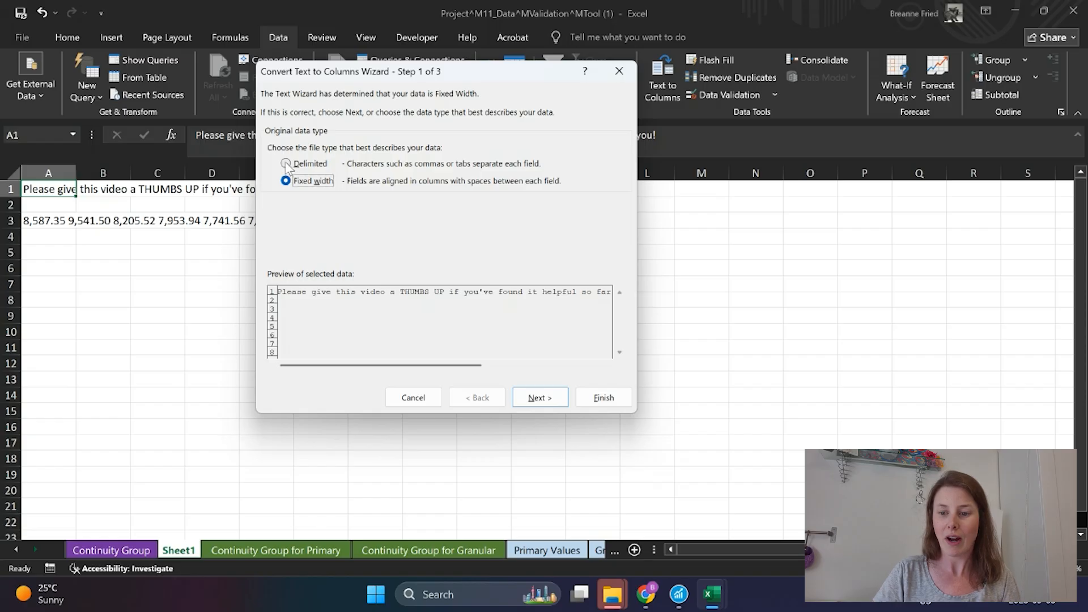
{"action": "left_click", "coordinate": [539, 397]}
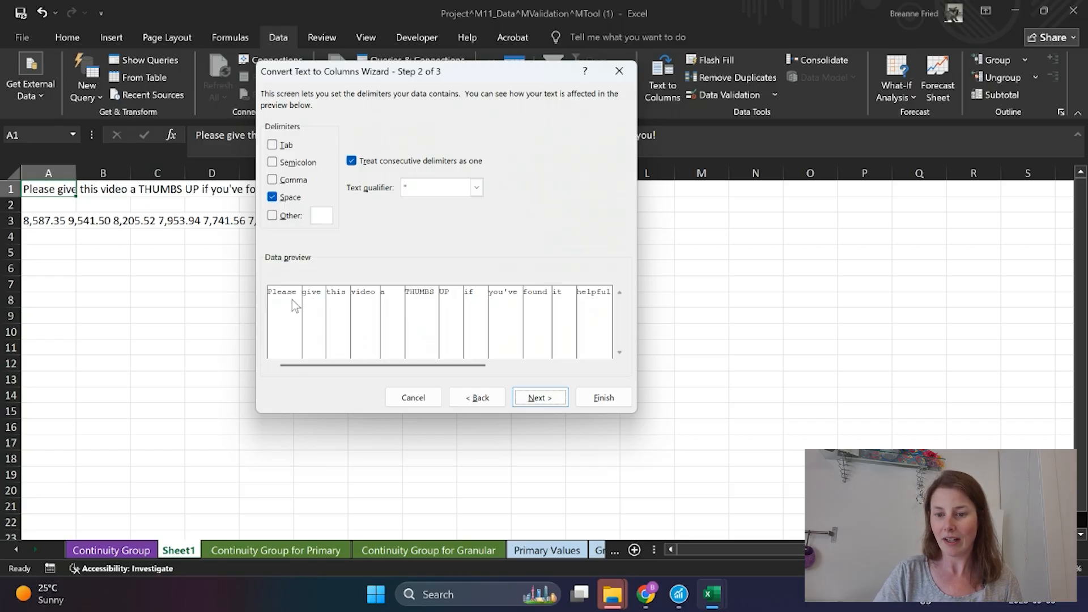
{"action": "mouse_move", "coordinate": [553, 300]}
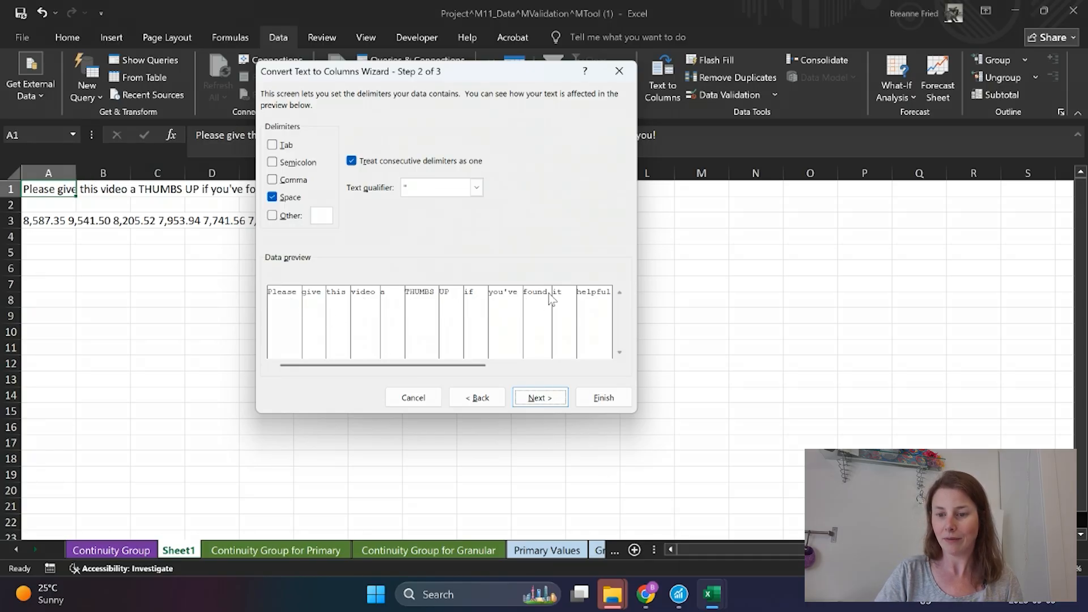
{"action": "left_click", "coordinate": [540, 398]}
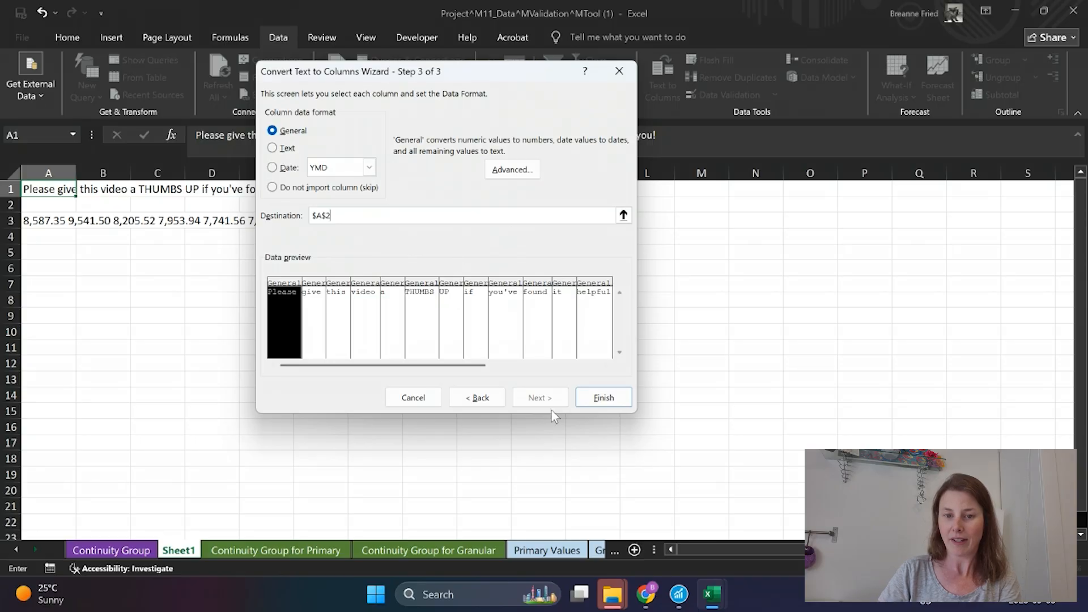
{"action": "left_click", "coordinate": [602, 397]}
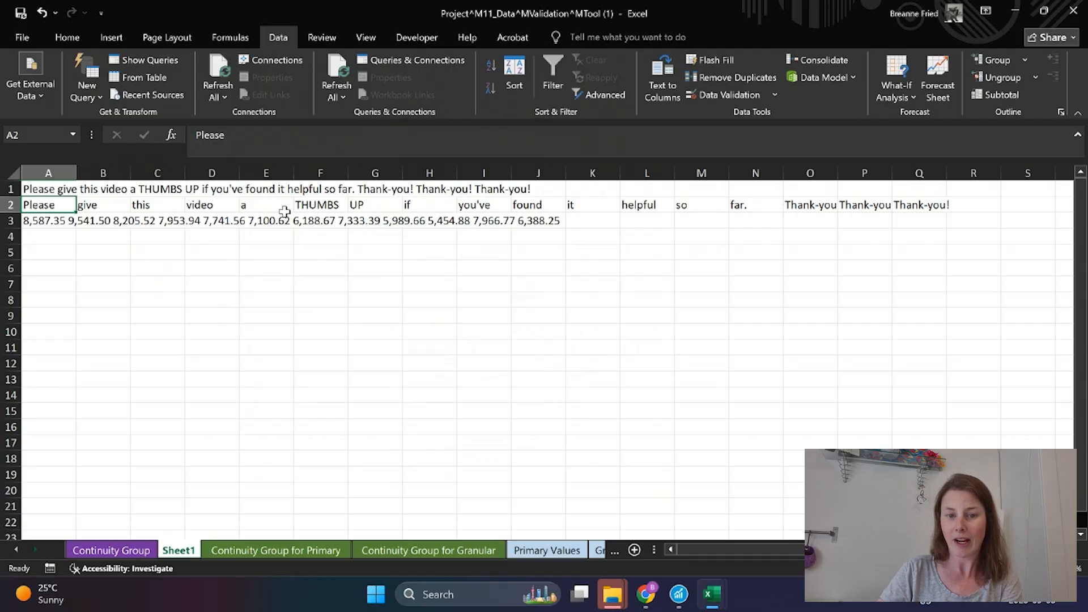
Split the row-3 numbers at fixed widths with the suggested column breaks.
{"action": "left_click", "coordinate": [48, 221]}
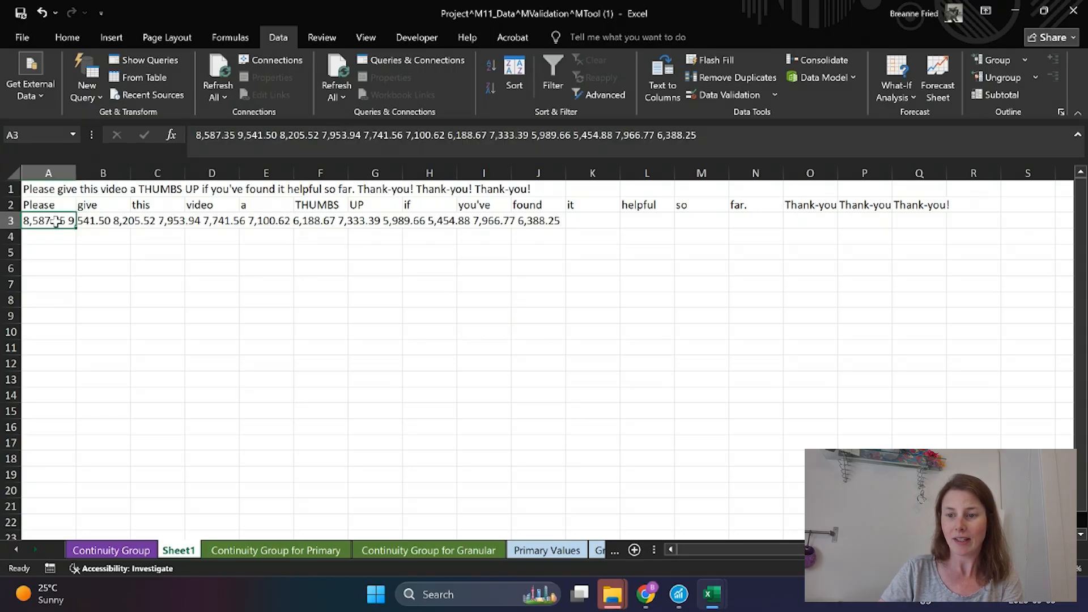
{"action": "left_click", "coordinate": [662, 76]}
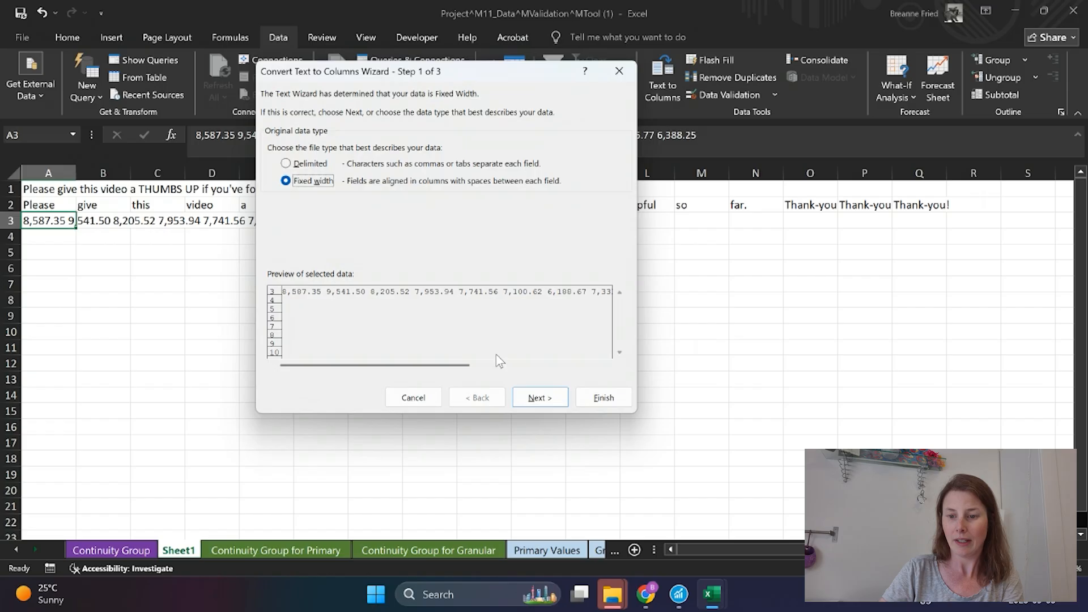
{"action": "left_click", "coordinate": [540, 397]}
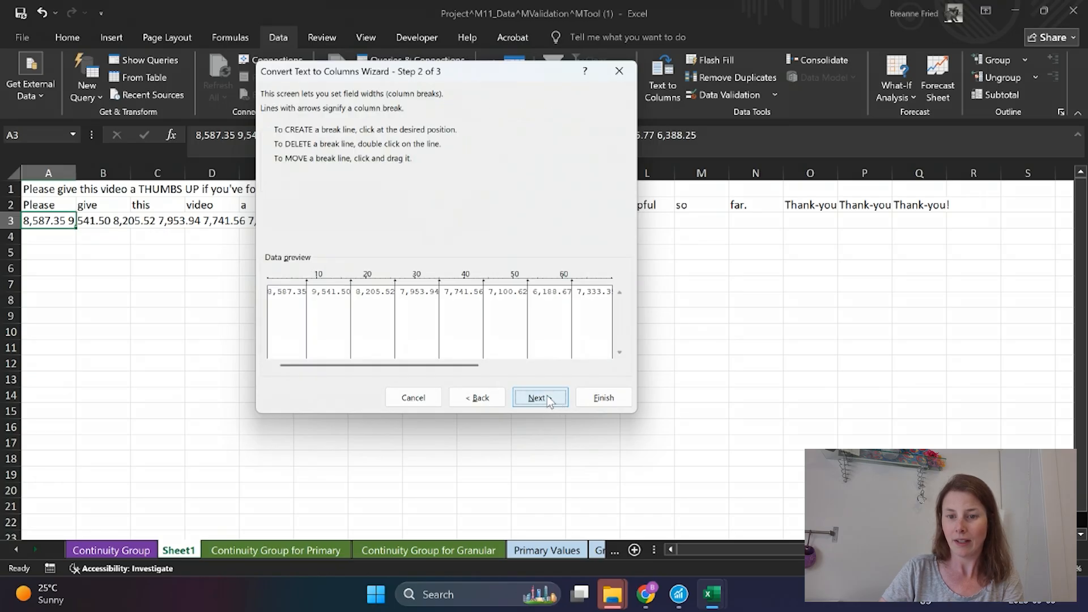
{"action": "left_click", "coordinate": [540, 397]}
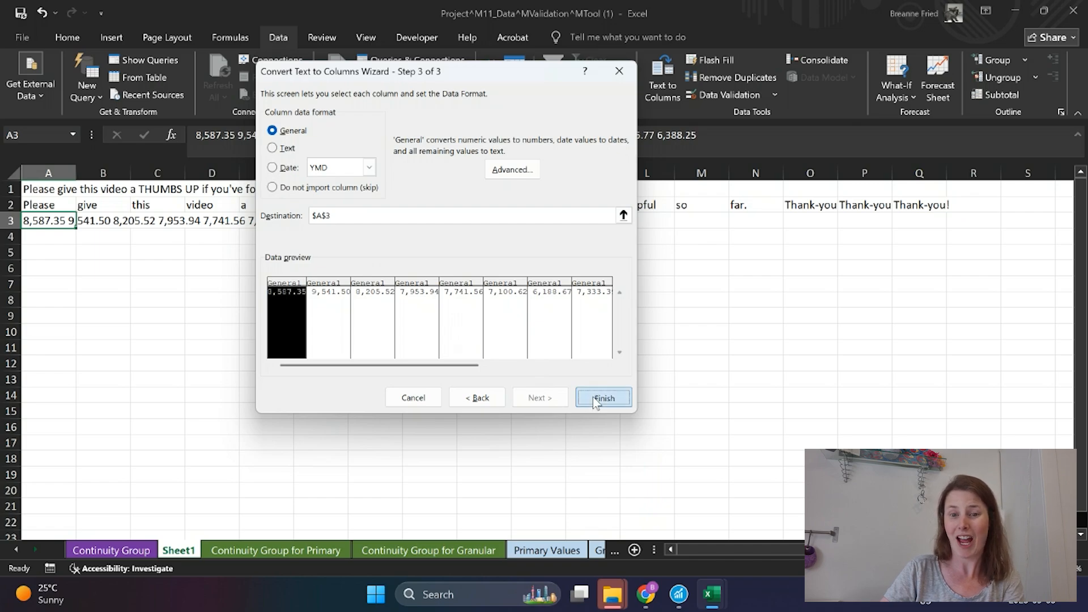
{"action": "left_click", "coordinate": [602, 397]}
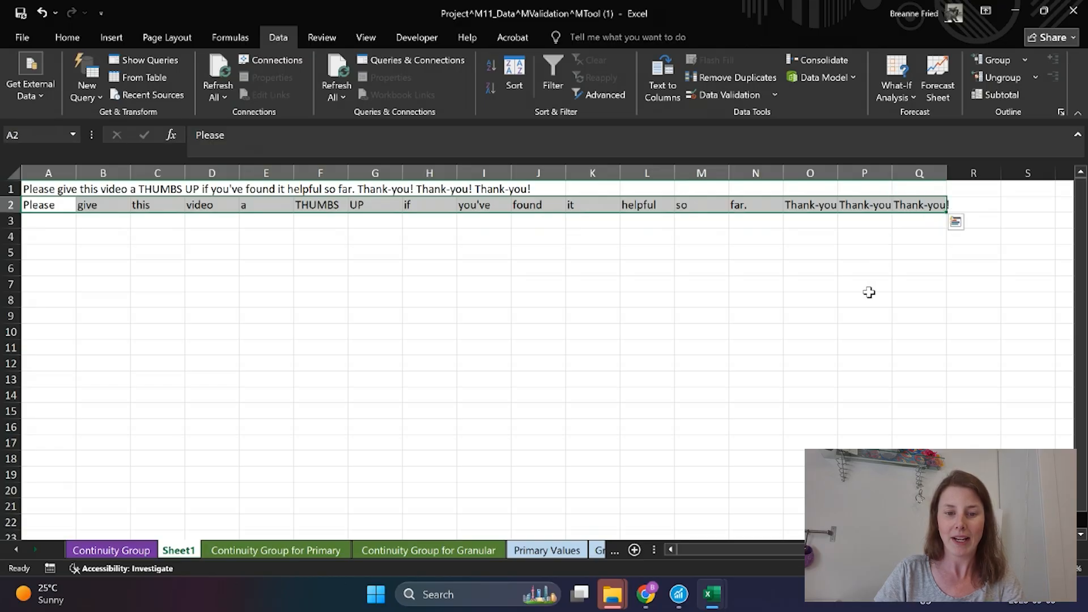
{"action": "mouse_move", "coordinate": [665, 303]}
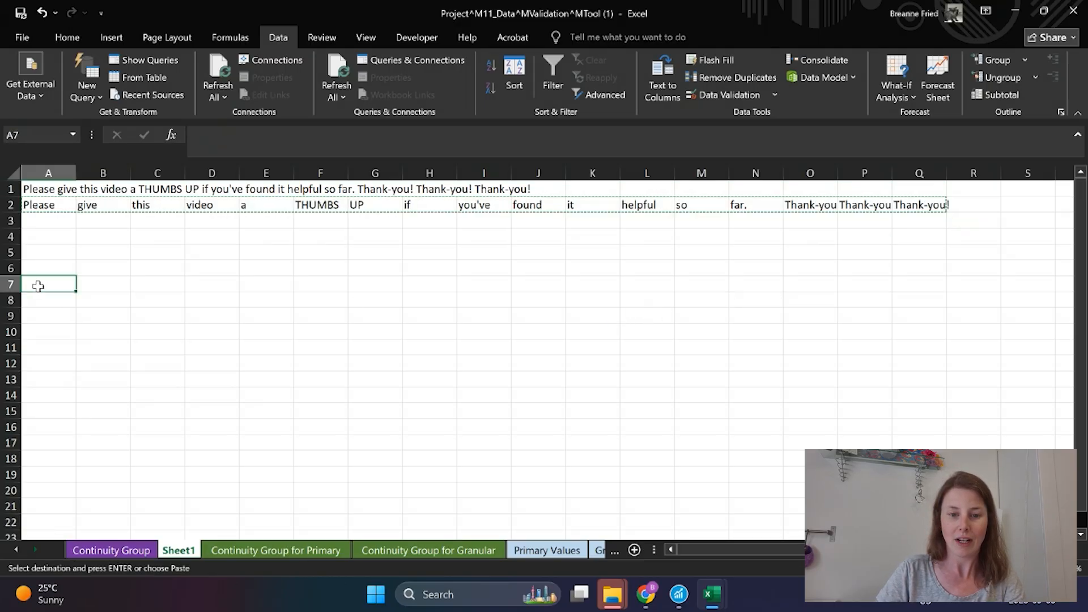
Transpose-paste the row-2 words down column A from A7 and remove duplicate words.
{"action": "right_click", "coordinate": [38, 286]}
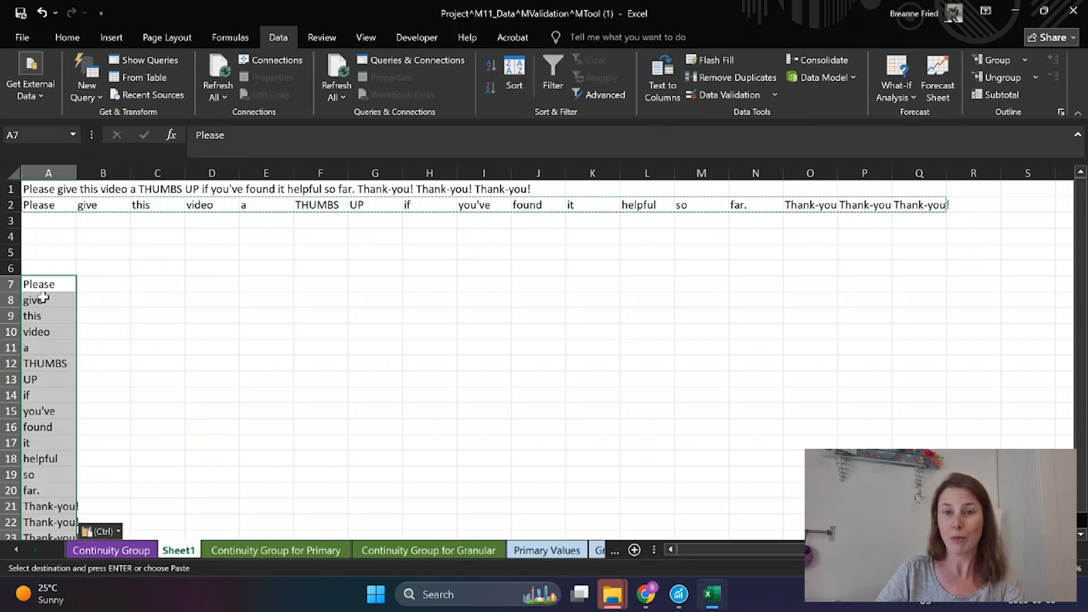
{"action": "left_click", "coordinate": [731, 77]}
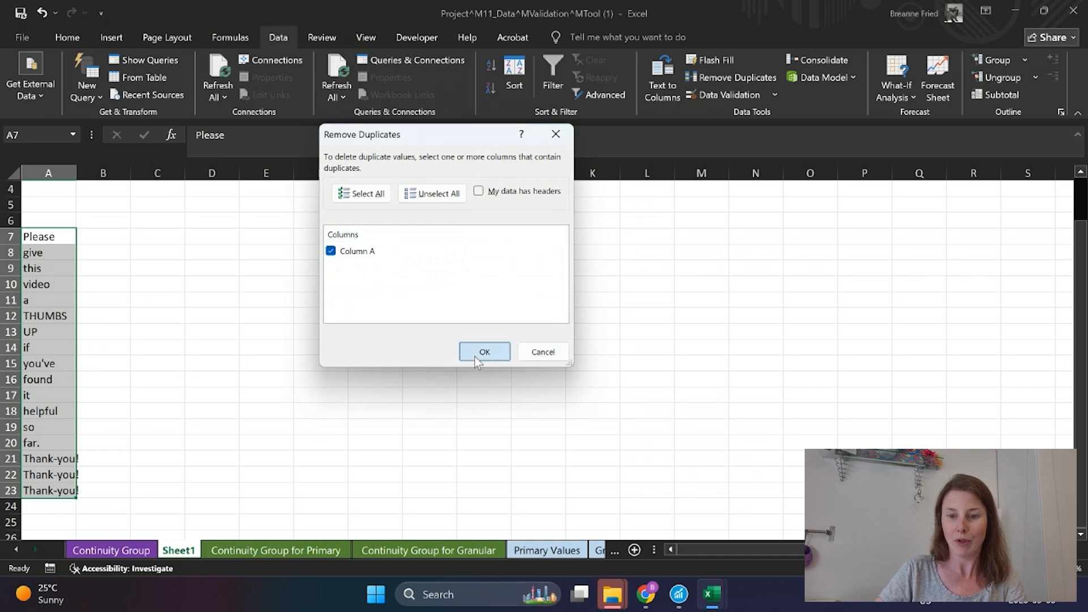
{"action": "left_click", "coordinate": [484, 351]}
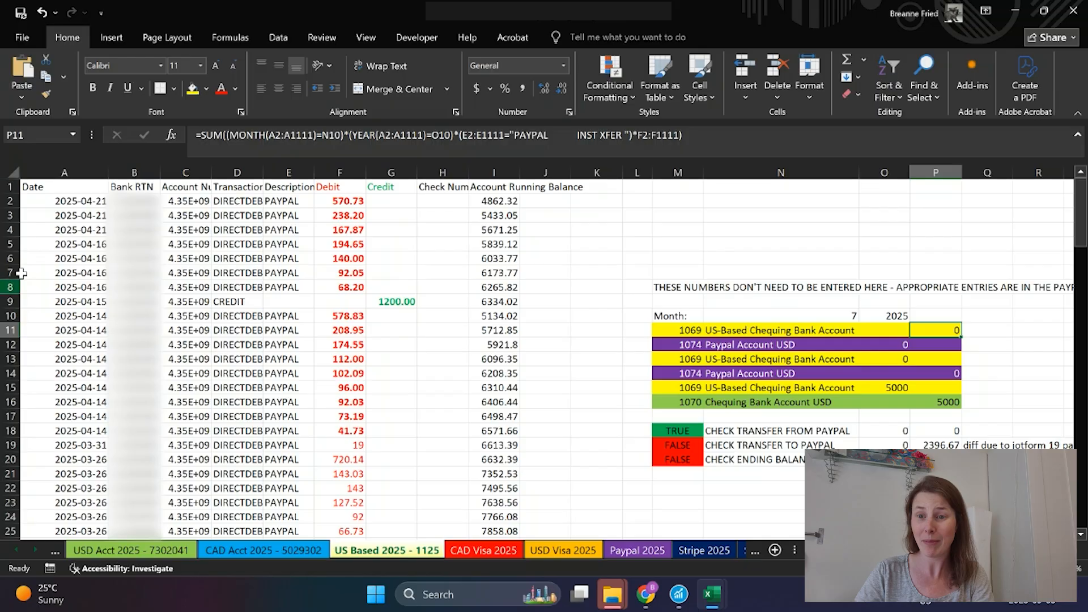
Give the first date in A2 the custom format m-dd-yy, previewing 2025-04-21 as 4-21-25.
{"action": "left_click", "coordinate": [64, 200]}
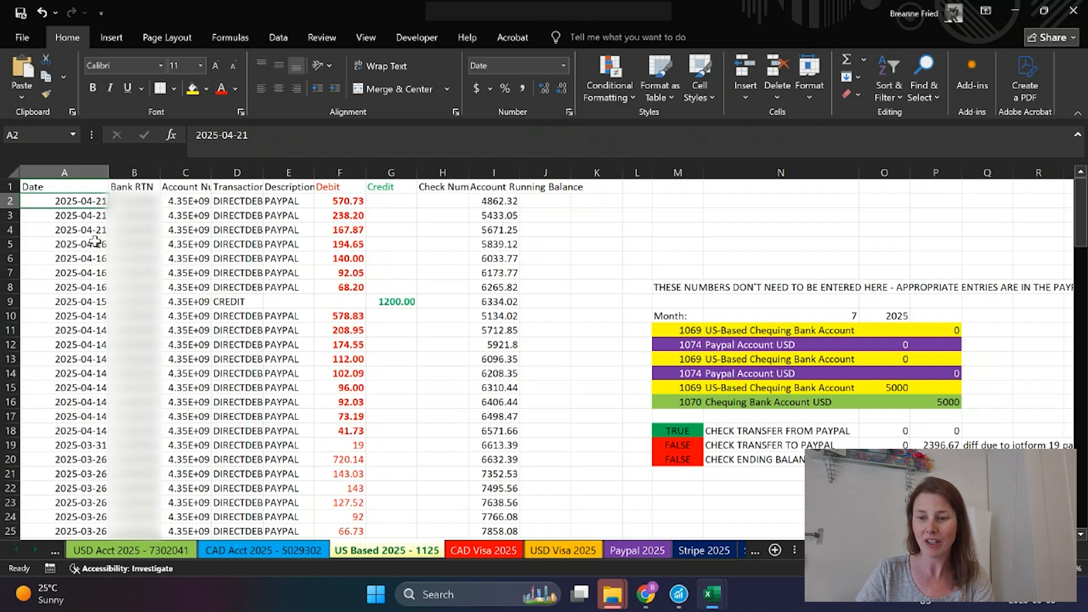
{"action": "mouse_move", "coordinate": [569, 69]}
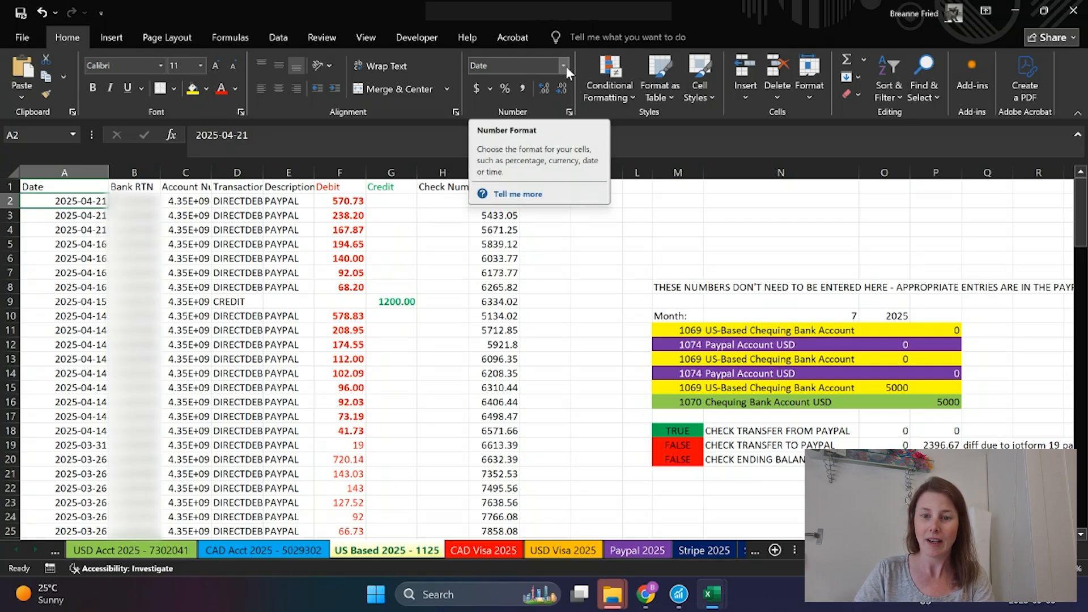
{"action": "left_click", "coordinate": [568, 66]}
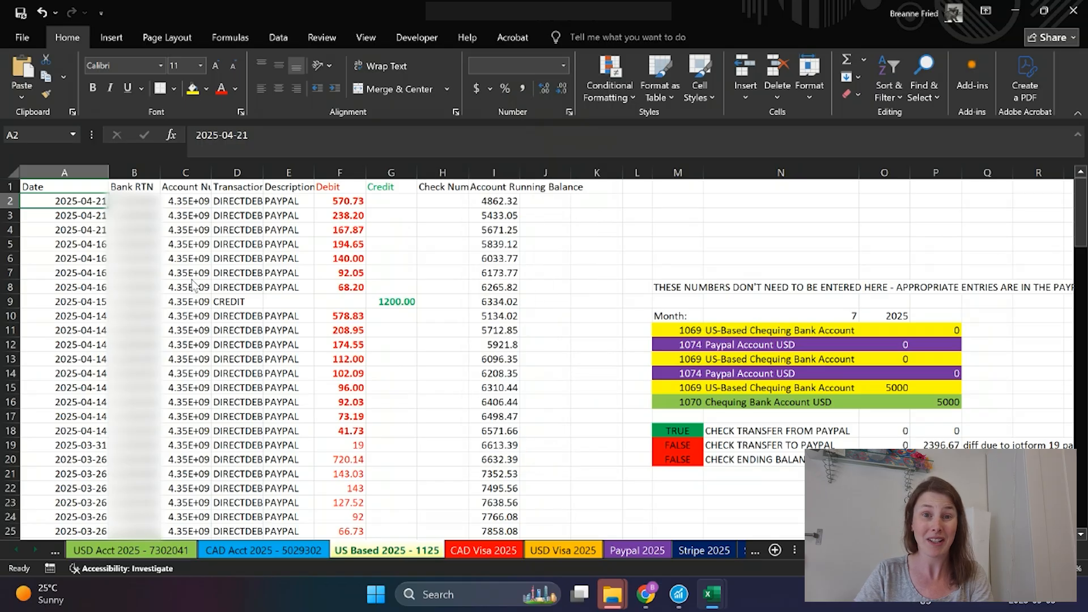
{"action": "key", "text": "ctrl+1"}
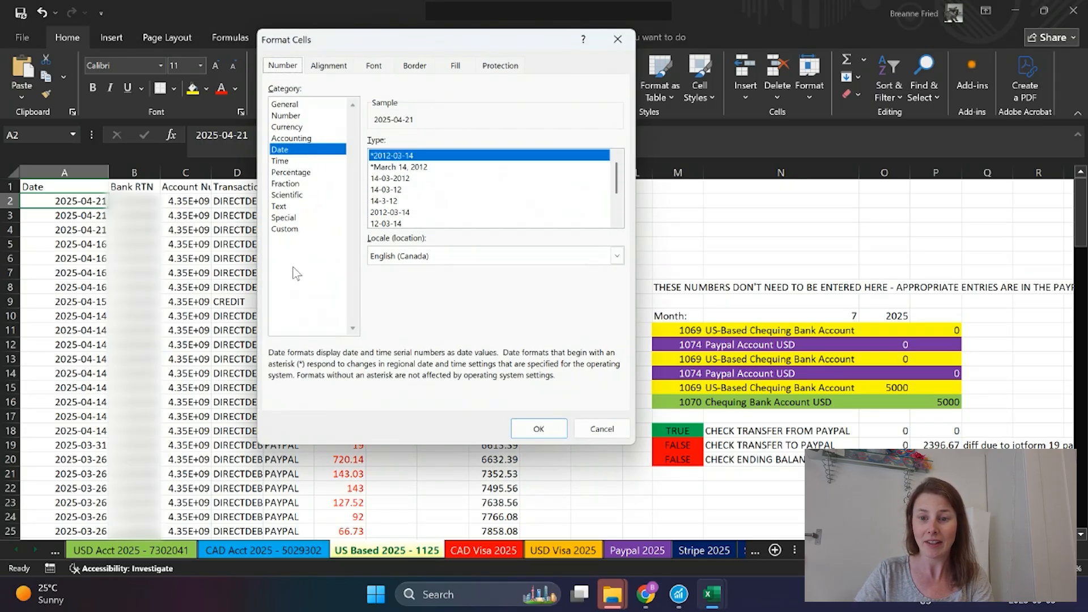
{"action": "left_click", "coordinate": [285, 229]}
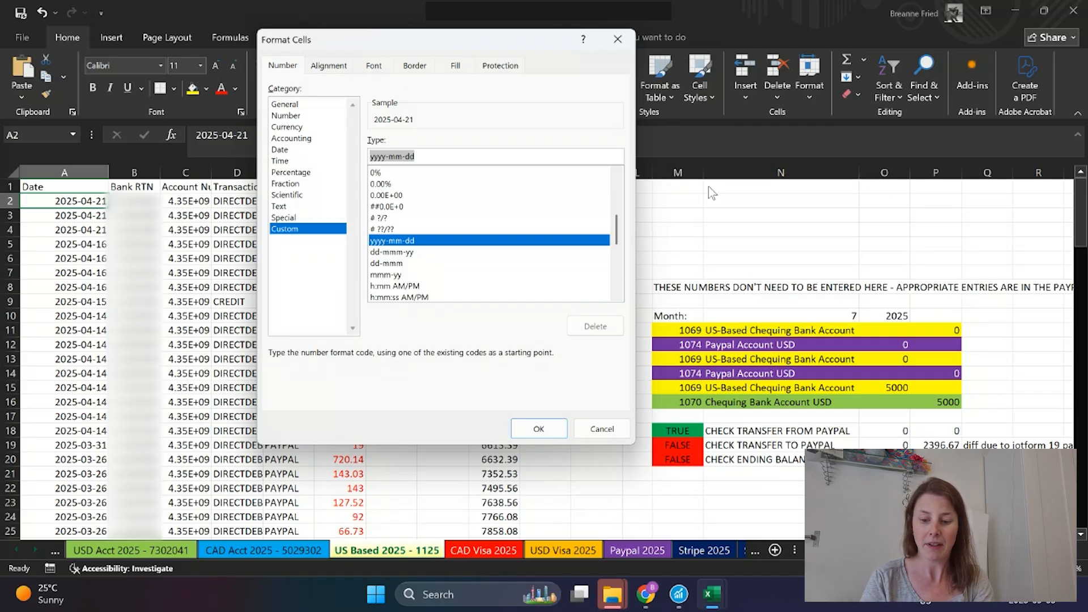
{"action": "type", "text": "m-dddd"}
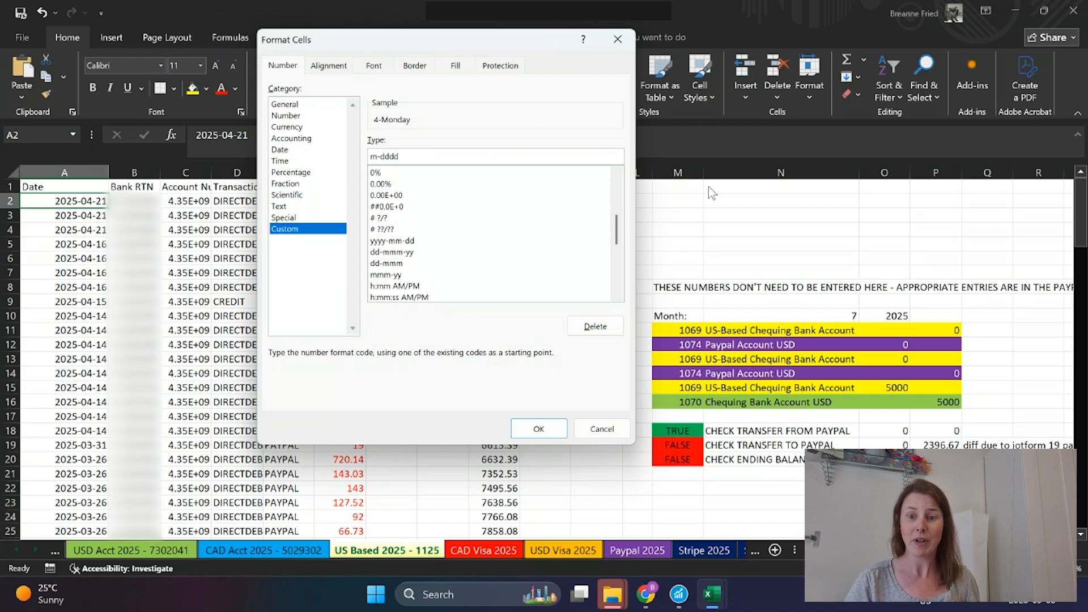
{"action": "key", "text": "Backspace"}
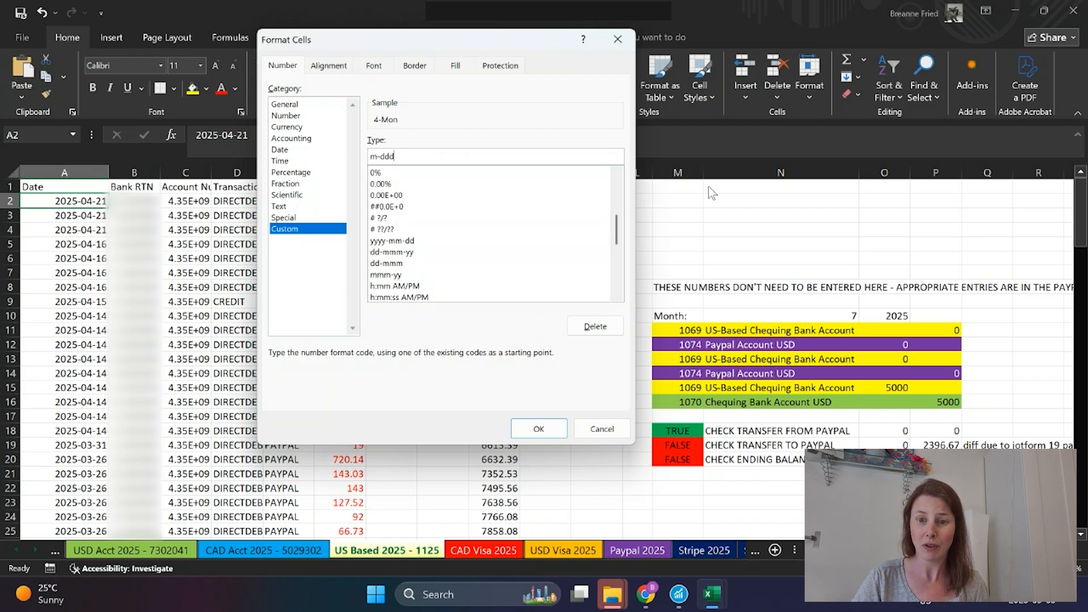
{"action": "key", "text": "Backspace"}
{"action": "type", "text": "-yy"}
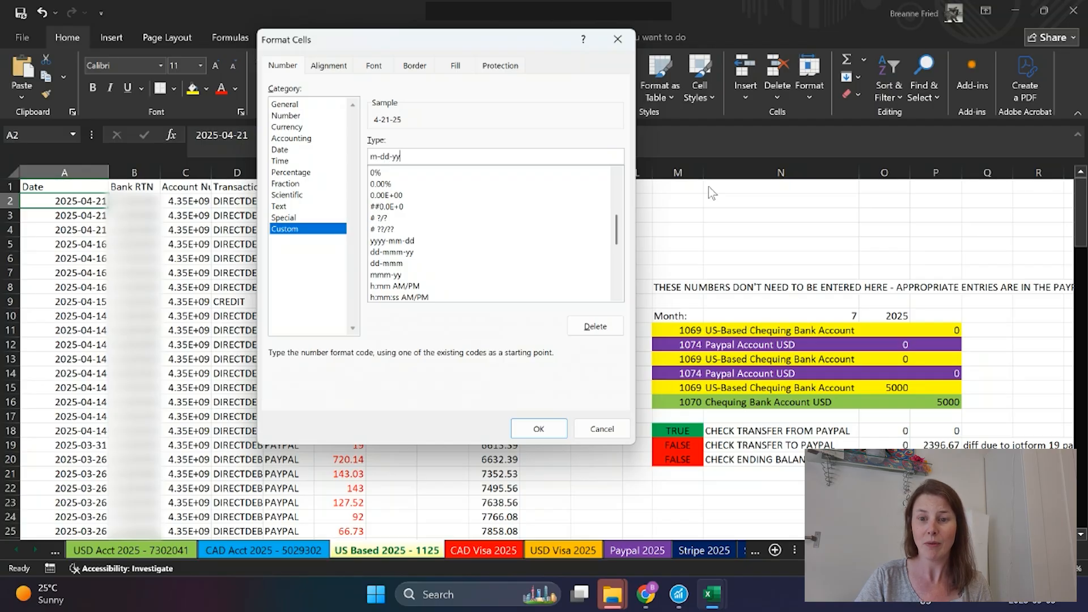
{"action": "mouse_move", "coordinate": [361, 166]}
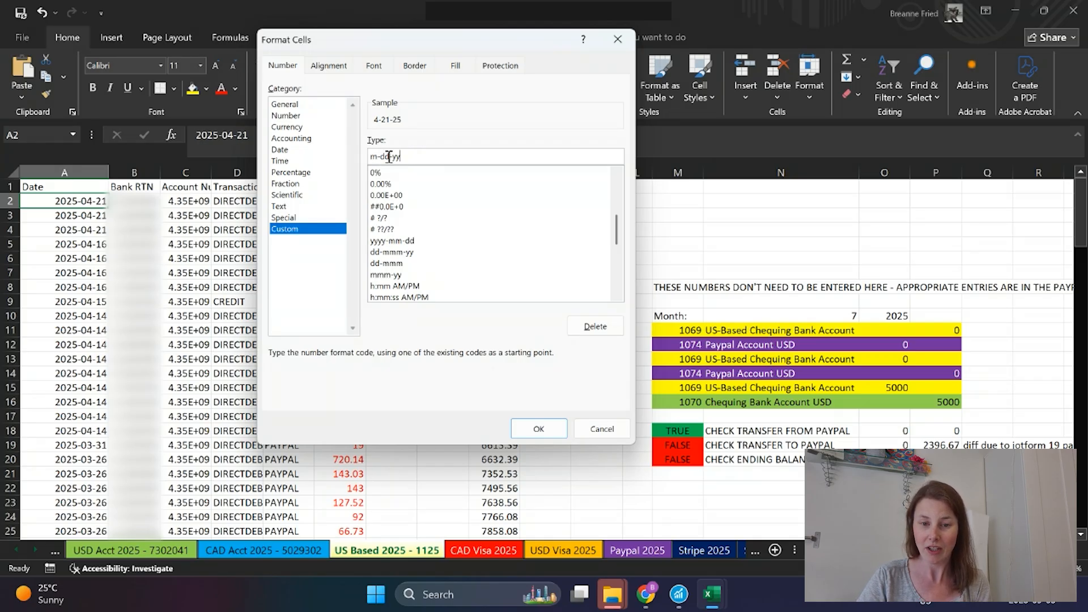
{"action": "left_click", "coordinate": [744, 595]}
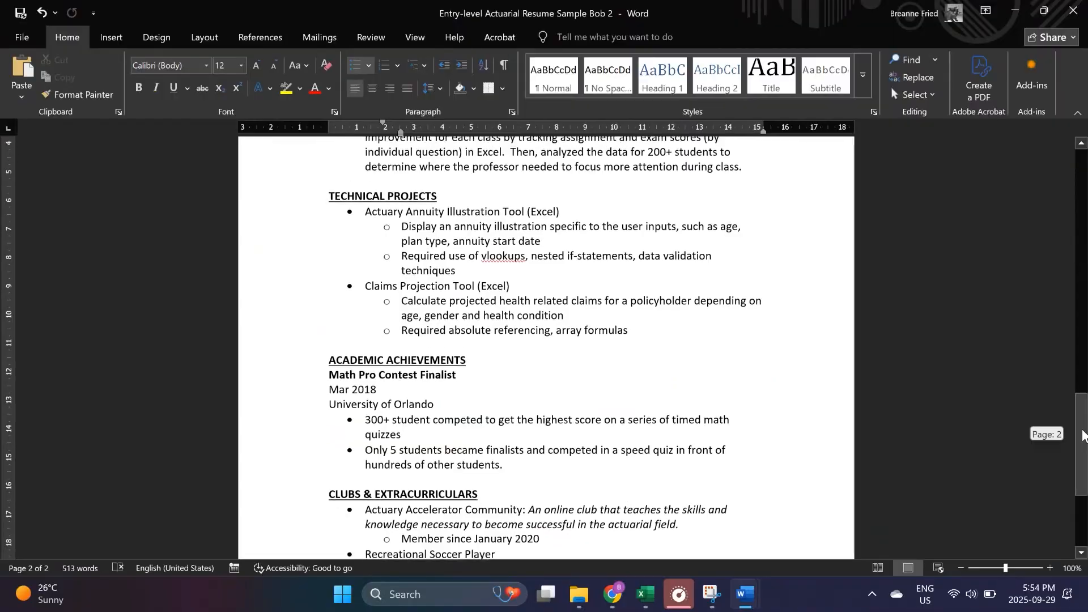